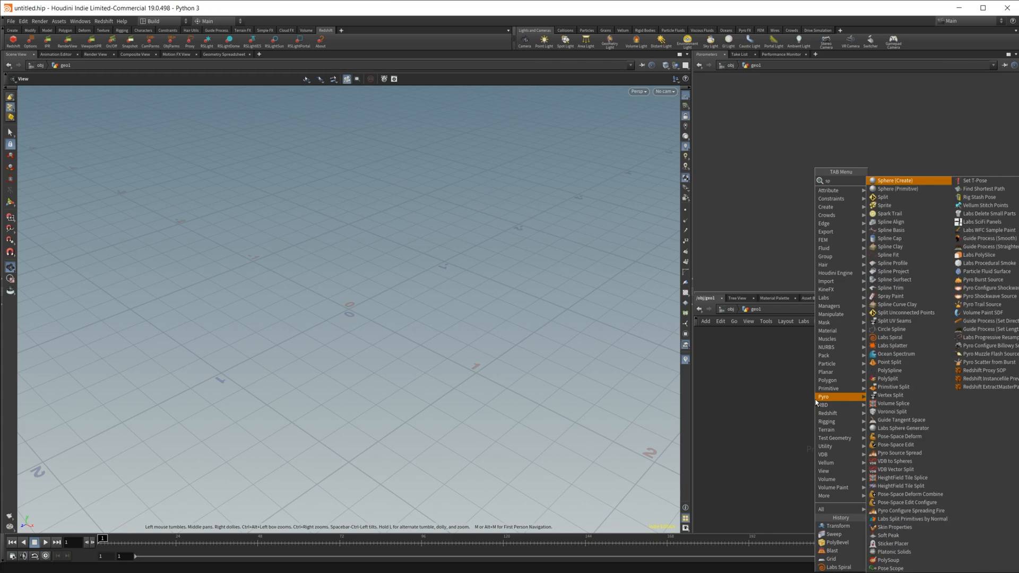
# Step: Create a Labs Spiral curve in geo1 and enable the SideFX Labs shelf set
pyautogui.click(890, 338)
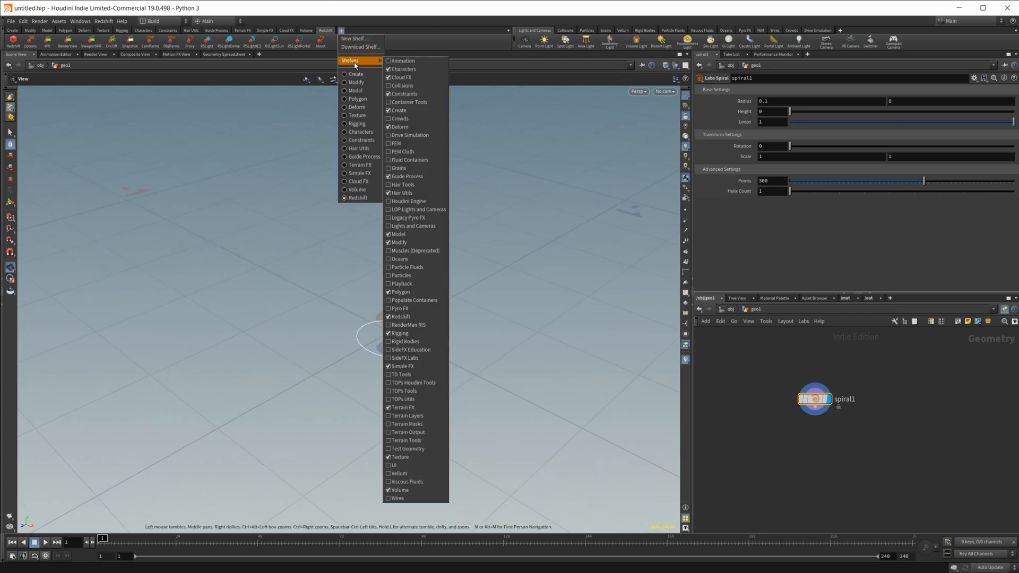
pyautogui.moveTo(405, 358)
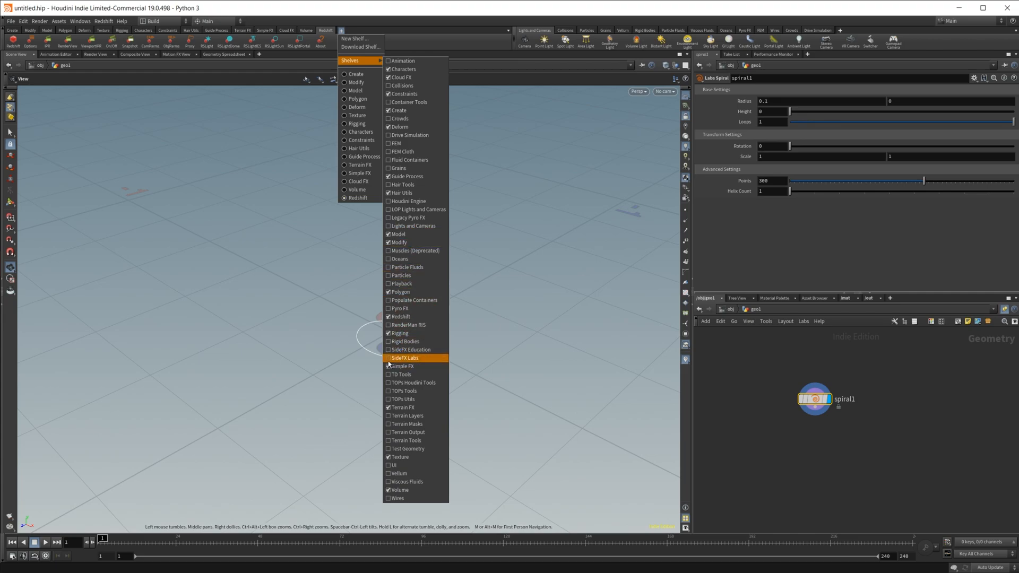
pyautogui.moveTo(448, 366)
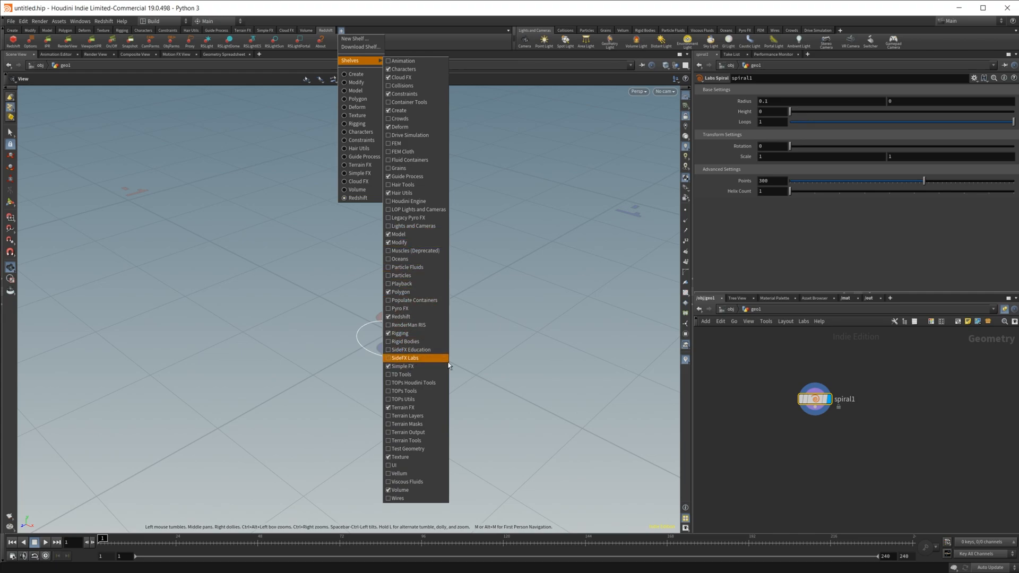
pyautogui.click(405, 358)
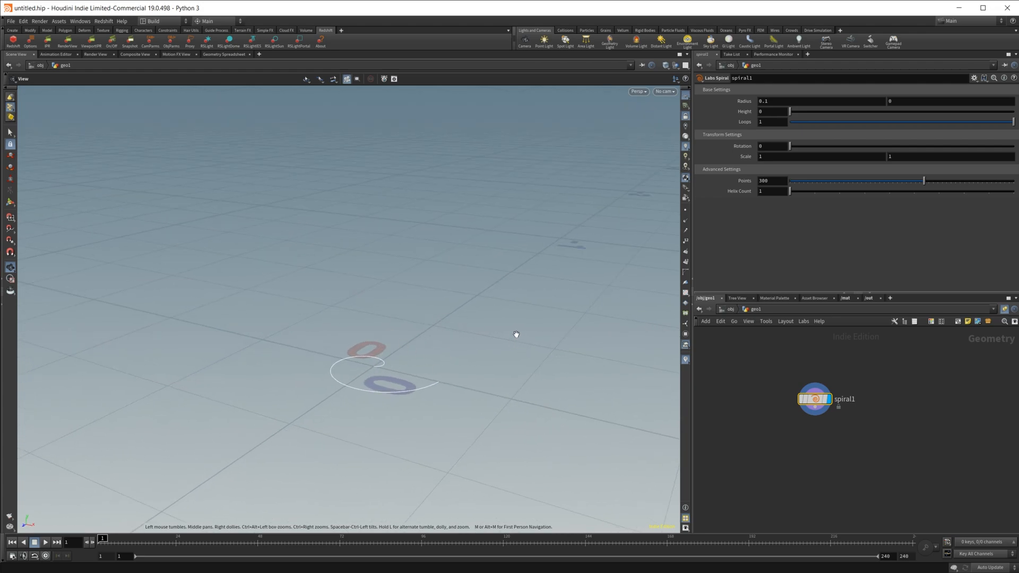
pyautogui.moveTo(517, 325)
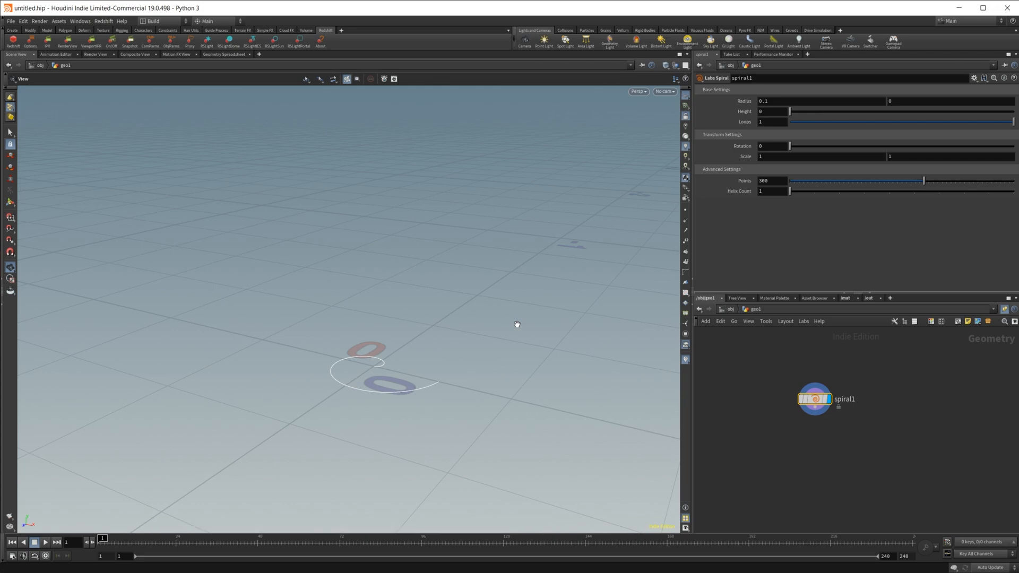
pyautogui.moveTo(809, 380)
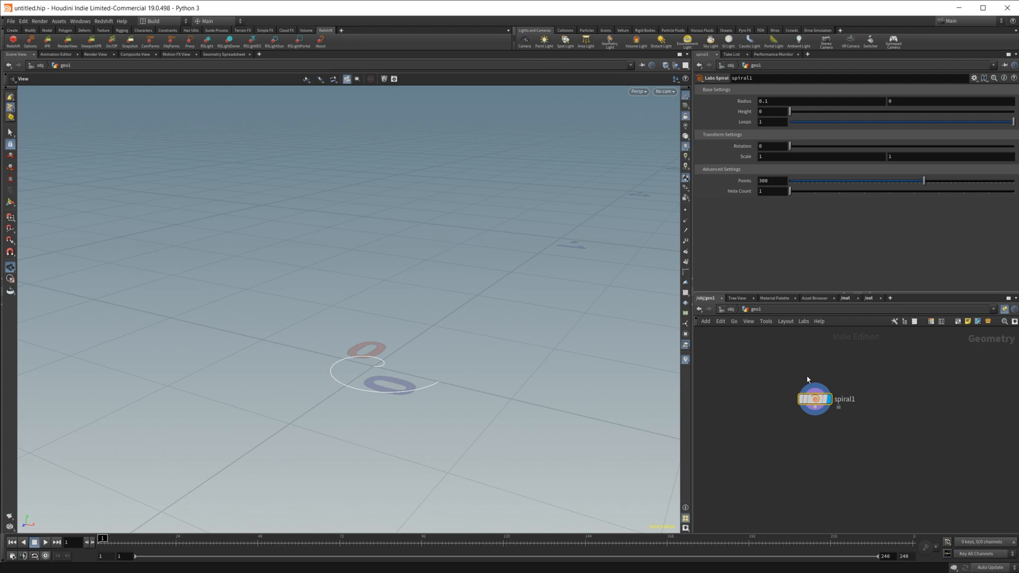
# Step: Set the spiral's end radius to -1, height to about 1.24 and loops to 4
pyautogui.click(949, 101)
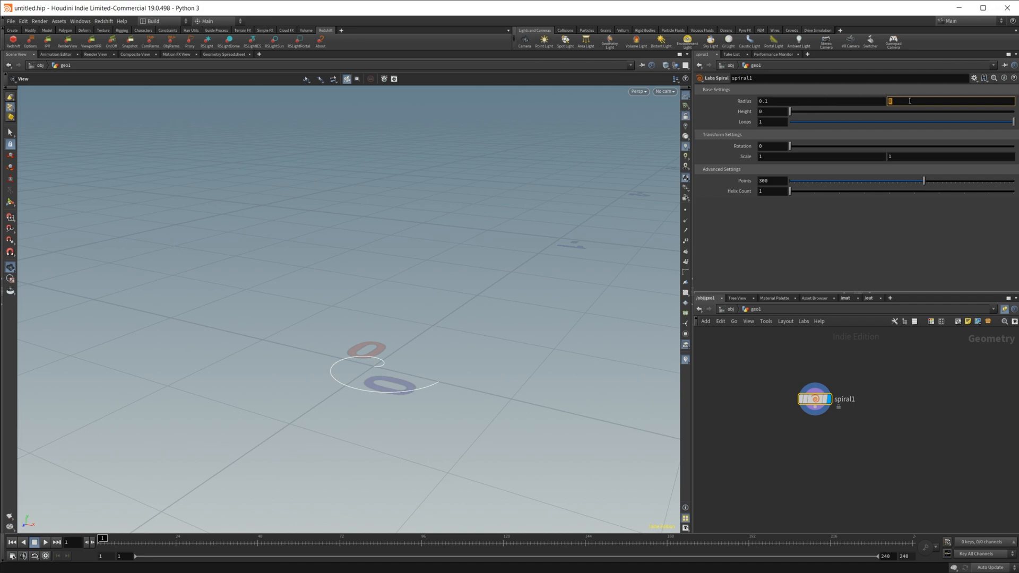
pyautogui.write('-1')
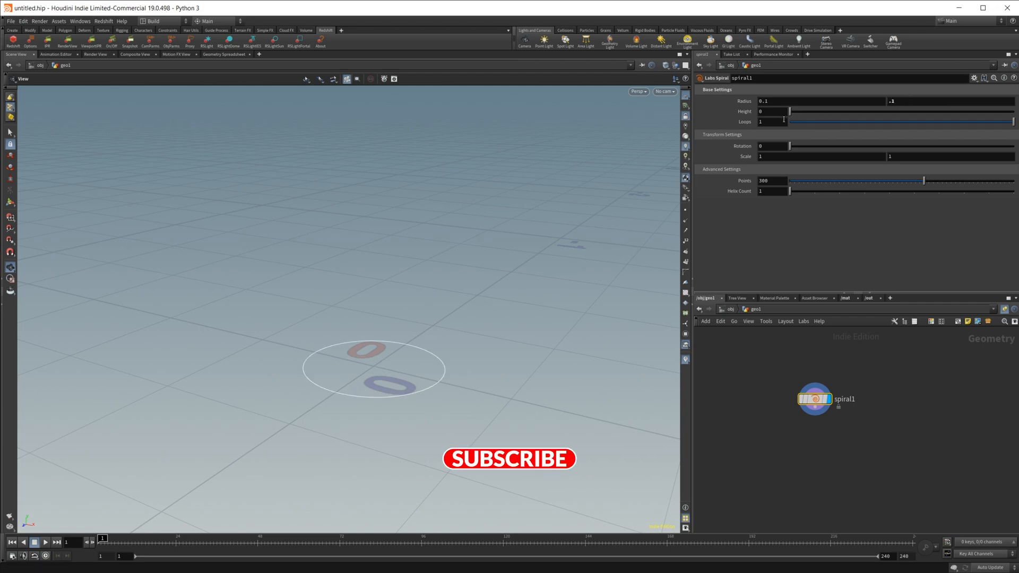
pyautogui.moveTo(790, 111); pyautogui.dragTo(818, 112)
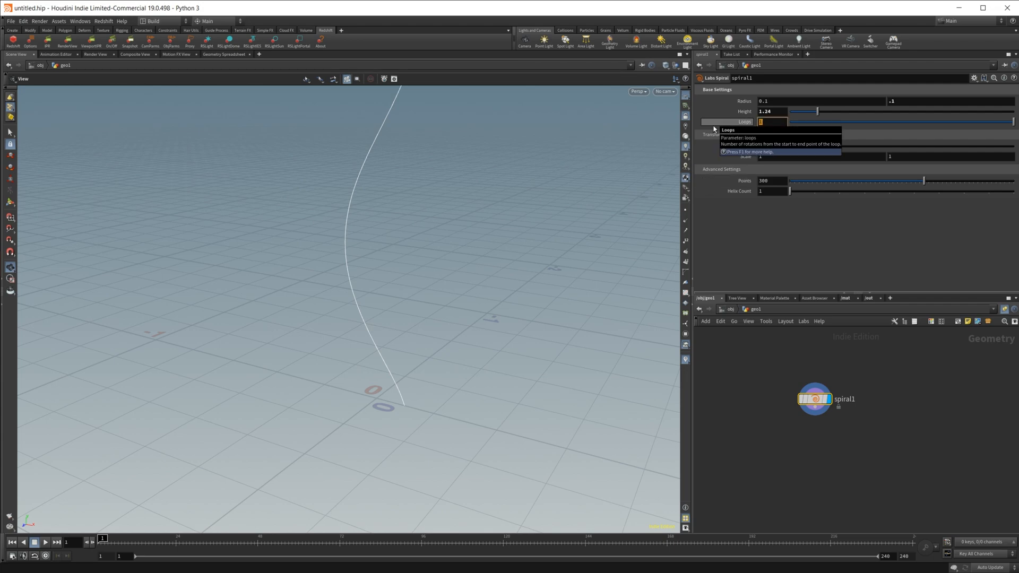
pyautogui.write('4')
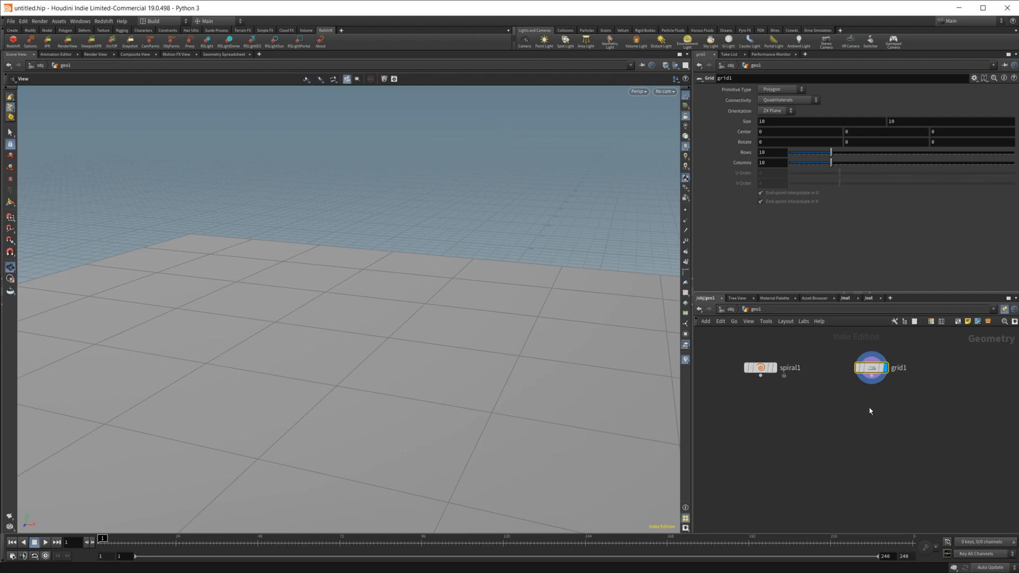
pyautogui.moveTo(879, 382)
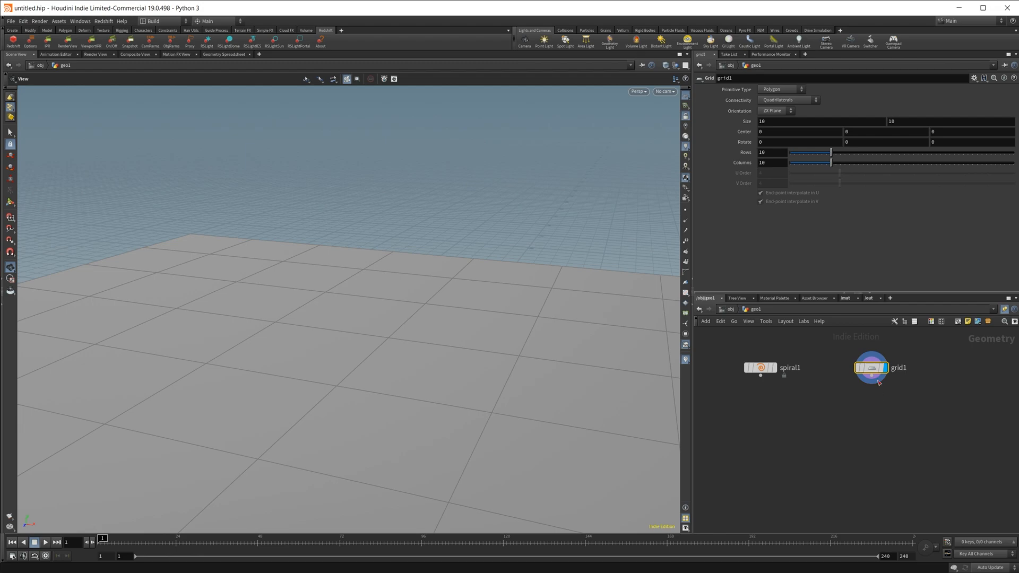
# Step: Resize the grid to size 1 and blast its corner polygons into a cross shape
pyautogui.click(799, 121)
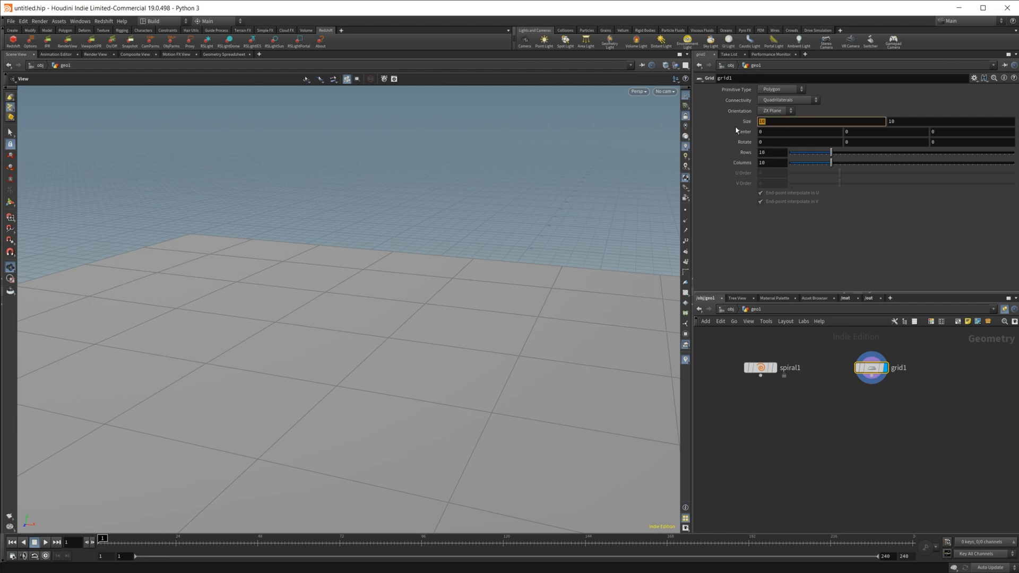
pyautogui.write('1')
pyautogui.write('bla')
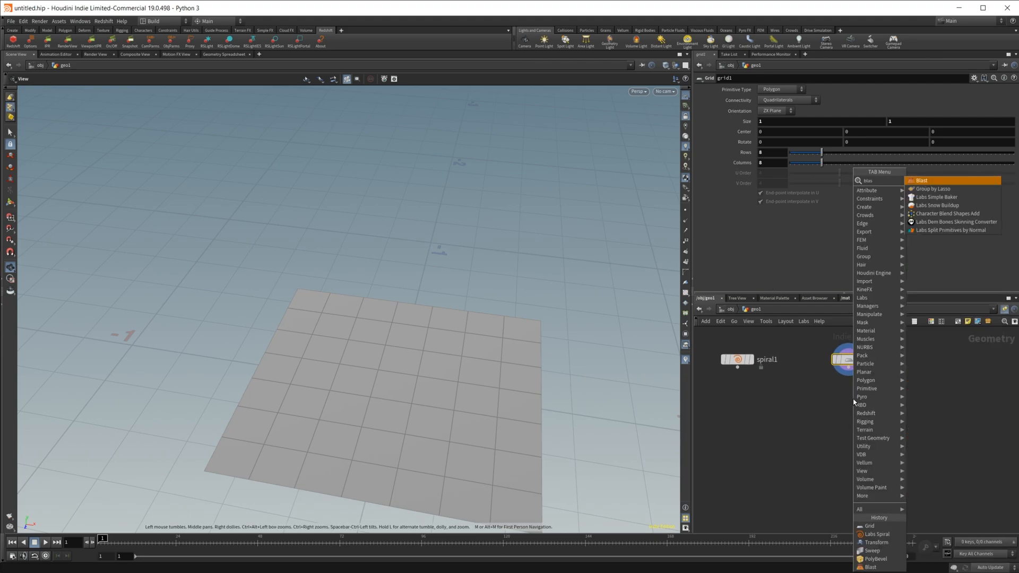
pyautogui.click(922, 180)
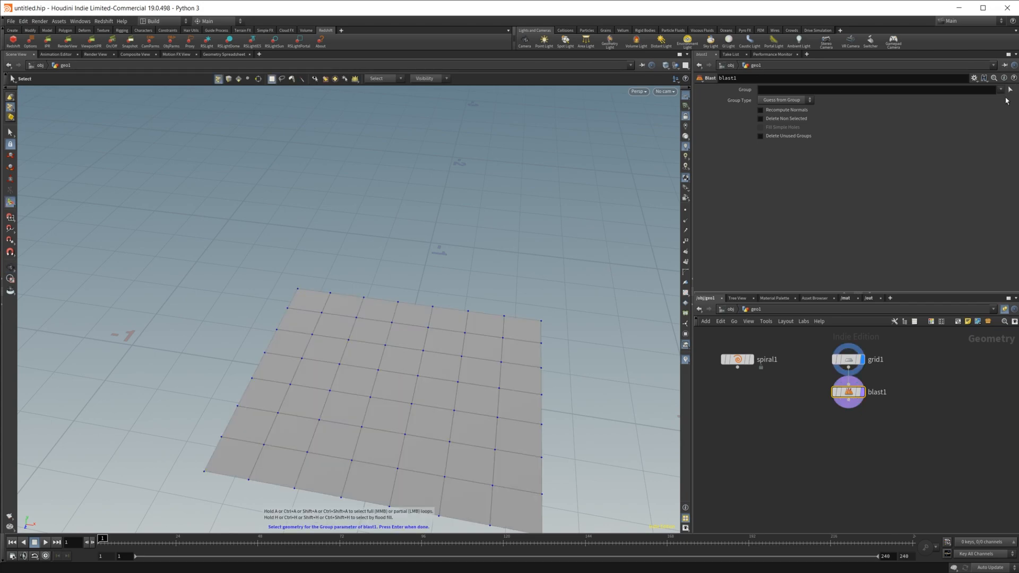
pyautogui.click(306, 299)
pyautogui.write('poly')
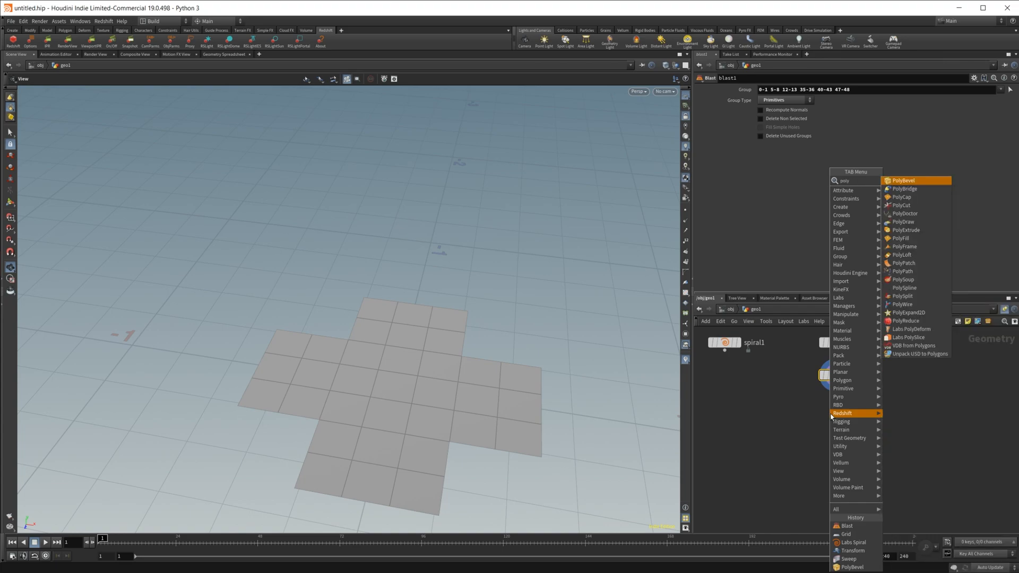
# Step: Bevel the cross edges with a PolyBevel at 0.015 distance and 3 rounded divisions
pyautogui.click(902, 180)
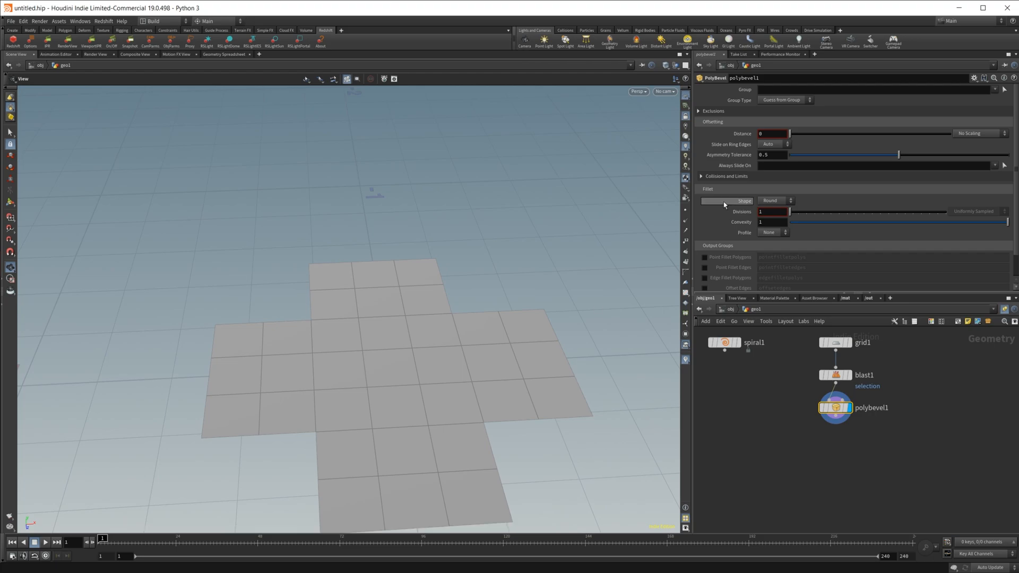
pyautogui.moveTo(792, 134); pyautogui.dragTo(794, 134)
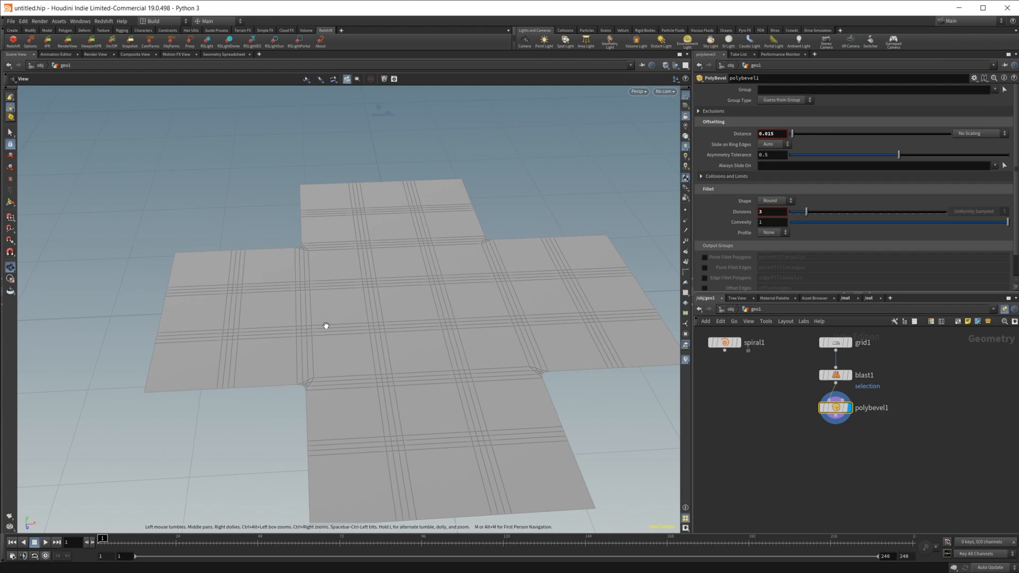
pyautogui.moveTo(327, 281)
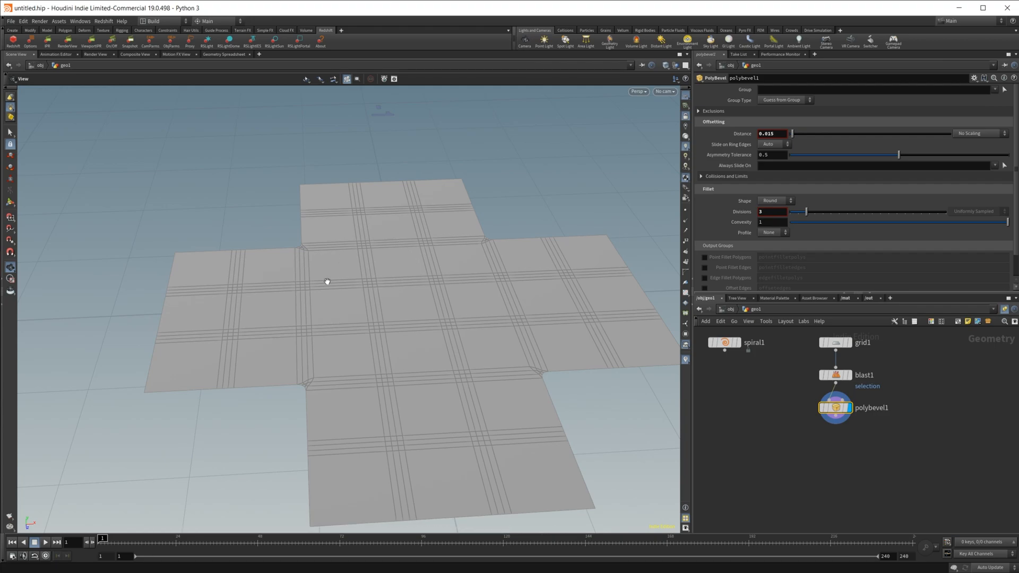
pyautogui.moveTo(182, 293)
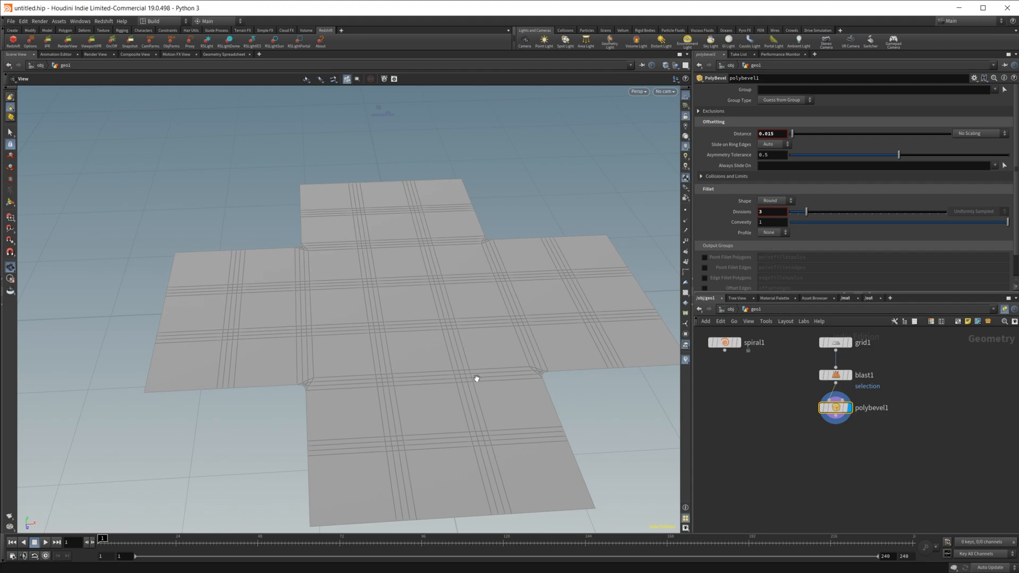
pyautogui.moveTo(403, 334)
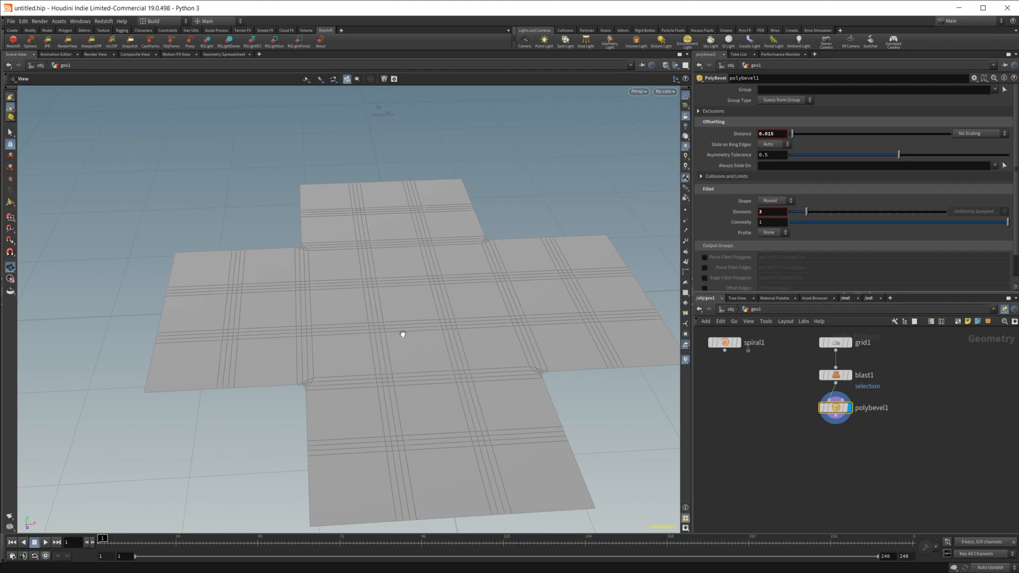
pyautogui.moveTo(397, 306)
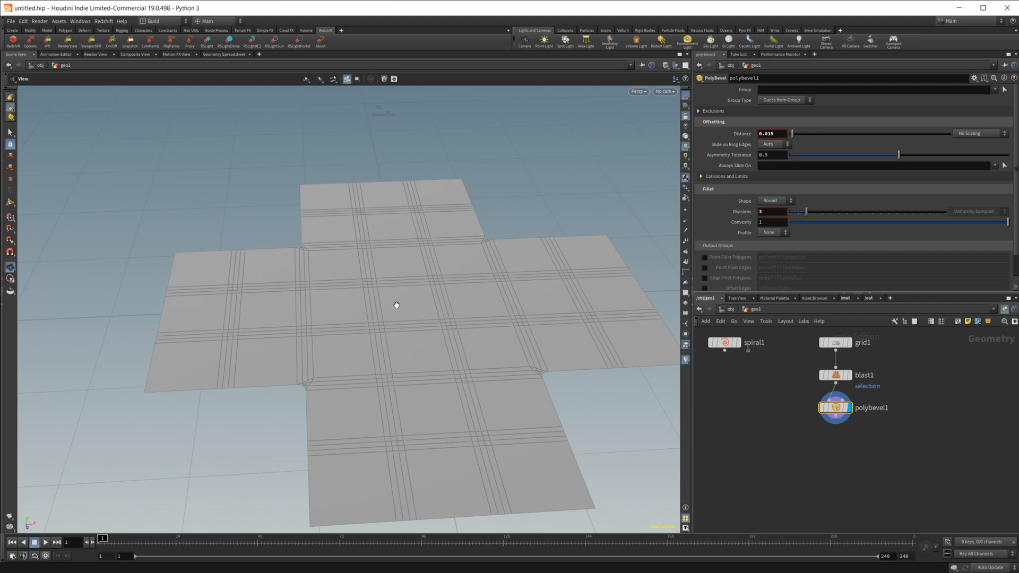
pyautogui.moveTo(439, 281)
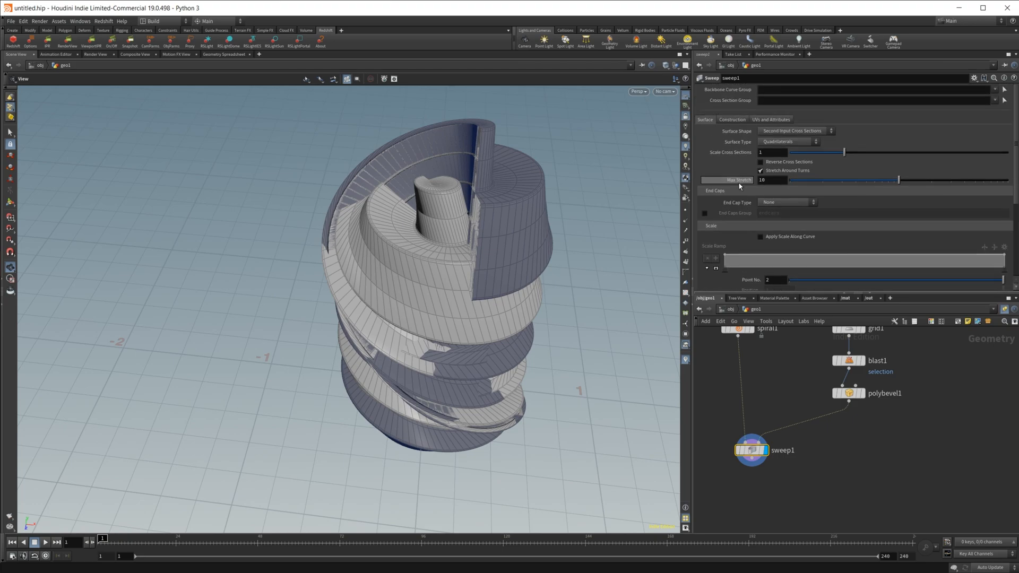
# Step: Shrink the swept cross-section to about 0.083 scale and inspect the spiral ribbon
pyautogui.moveTo(845, 152); pyautogui.dragTo(814, 152)
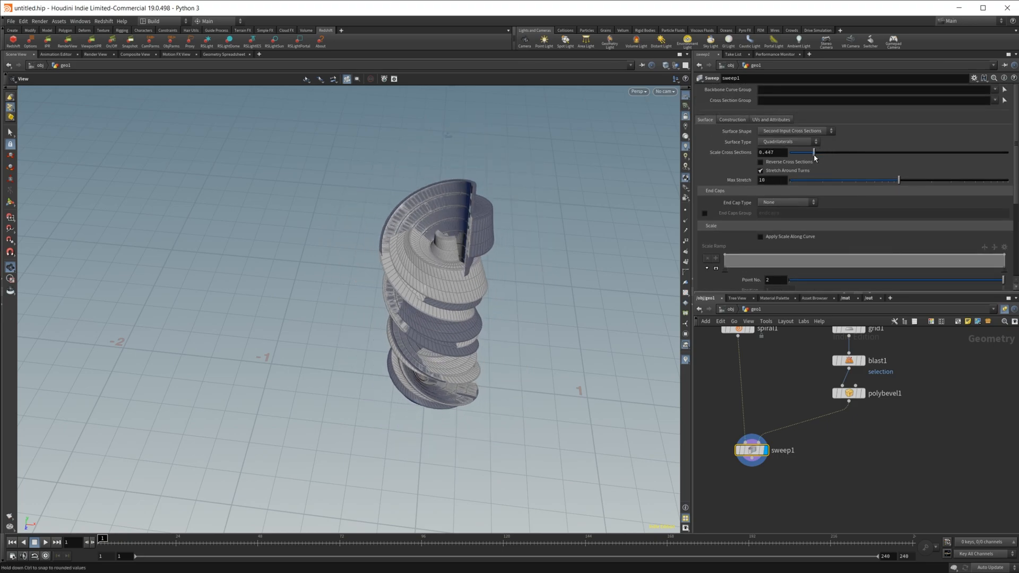
pyautogui.moveTo(814, 152); pyautogui.dragTo(792, 152)
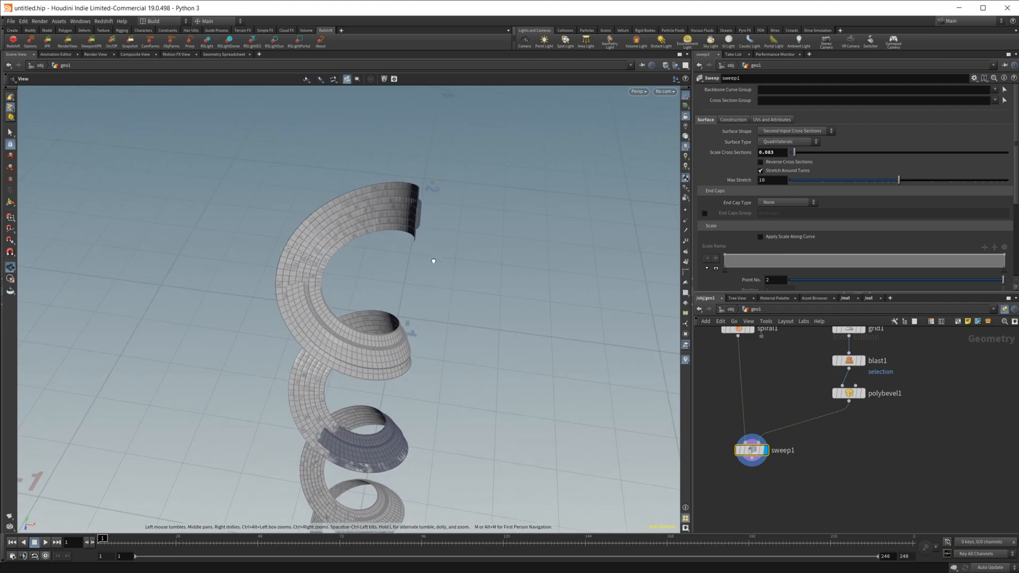
pyautogui.moveTo(434, 261); pyautogui.dragTo(318, 252)
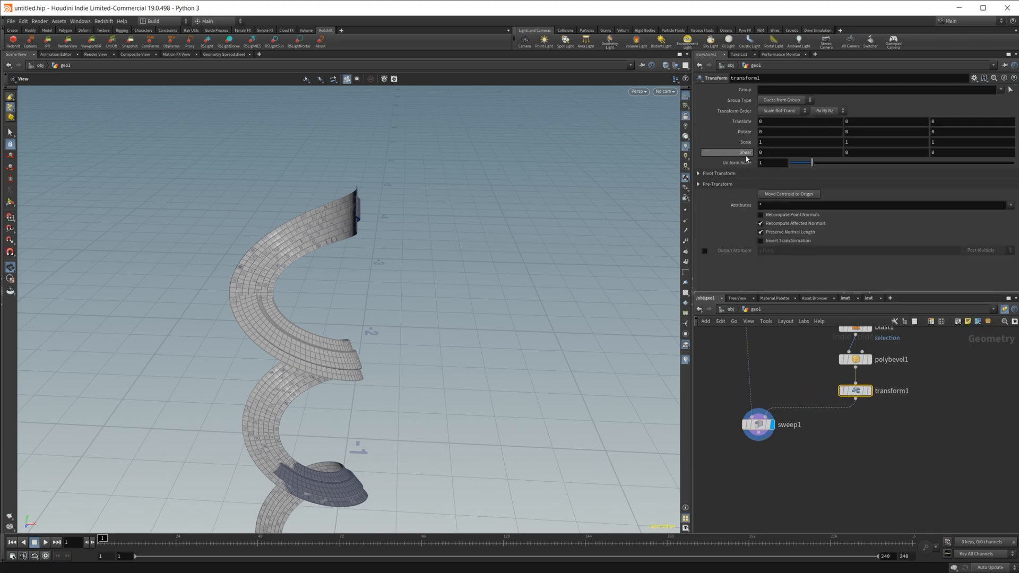
# Step: Rotate the profile 90 degrees and cap both sweep ends with single polygons
pyautogui.write('90')
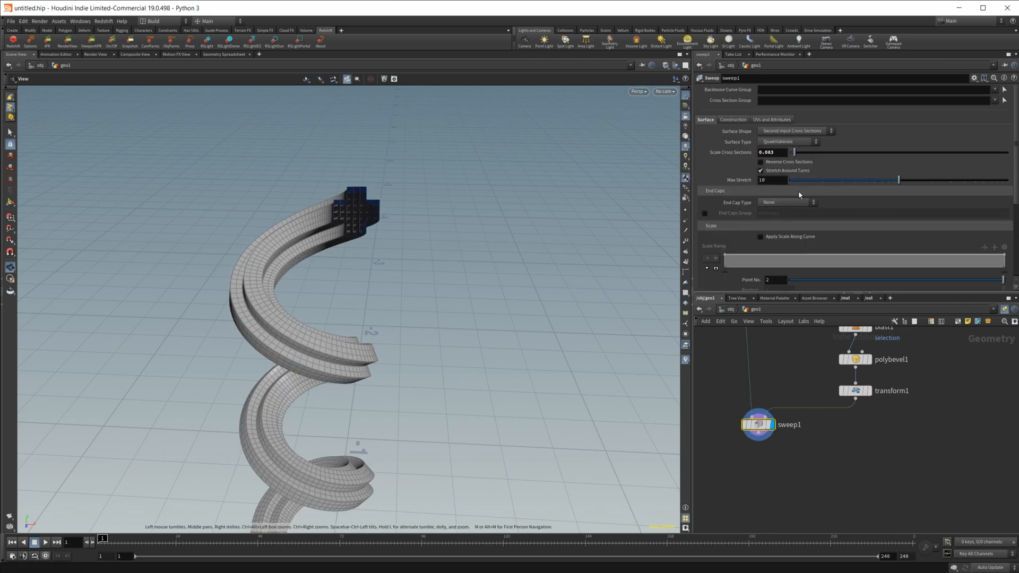
pyautogui.click(787, 202)
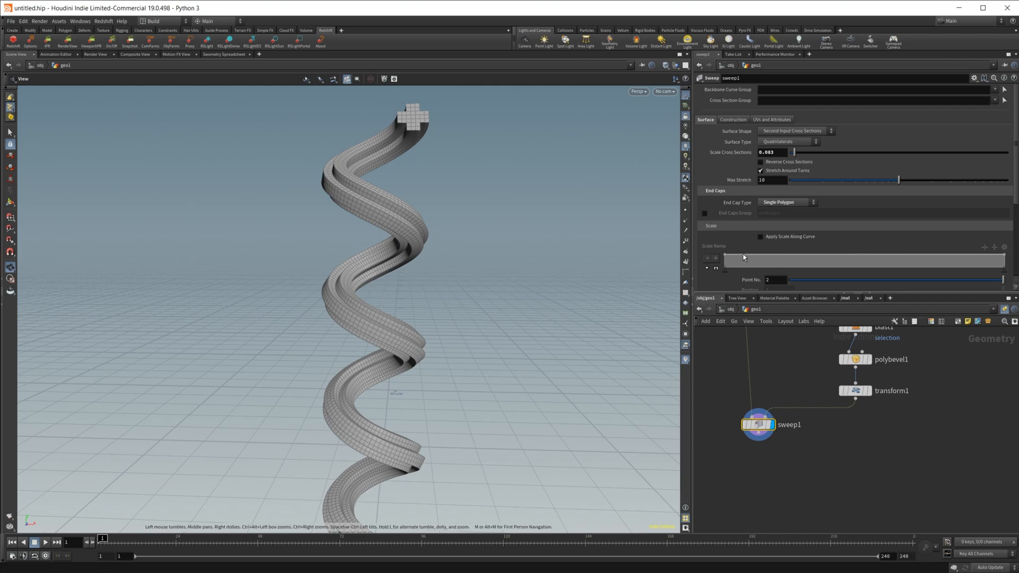
pyautogui.scroll(-3)
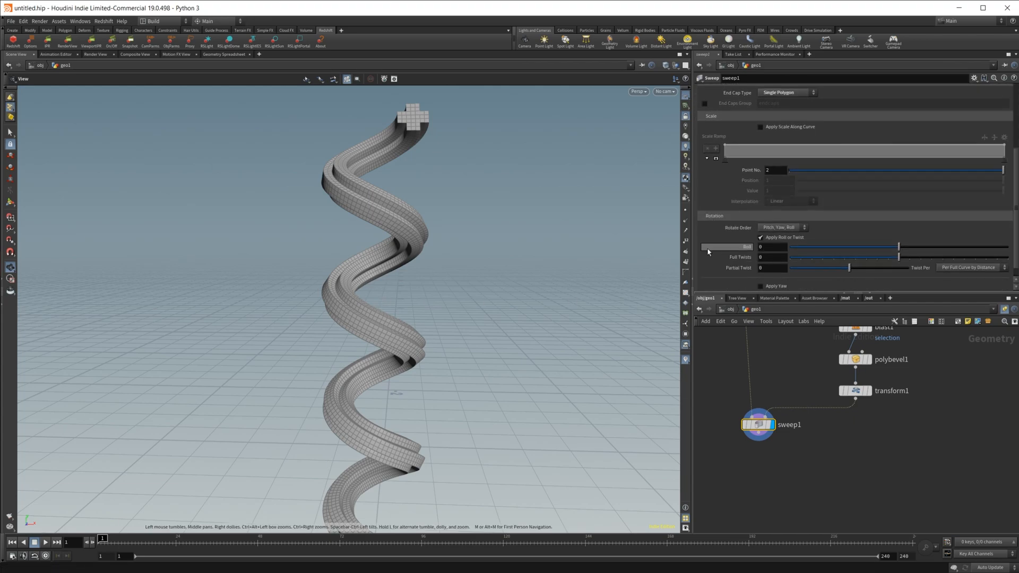
# Step: Drive the sweep's roll with $F and play the timeline to preview the twist
pyautogui.click(772, 247)
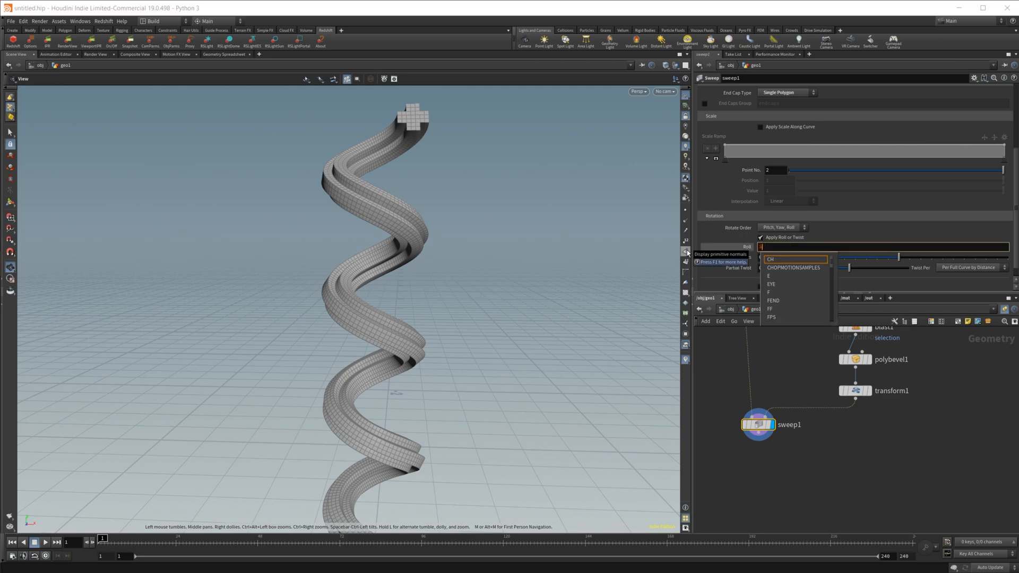
pyautogui.write('$F')
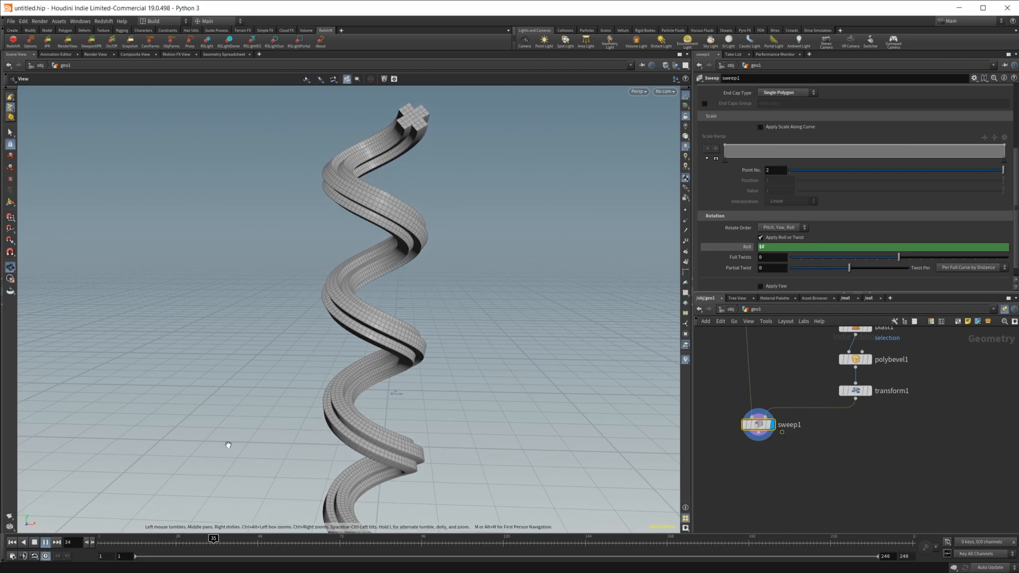
pyautogui.click(46, 543)
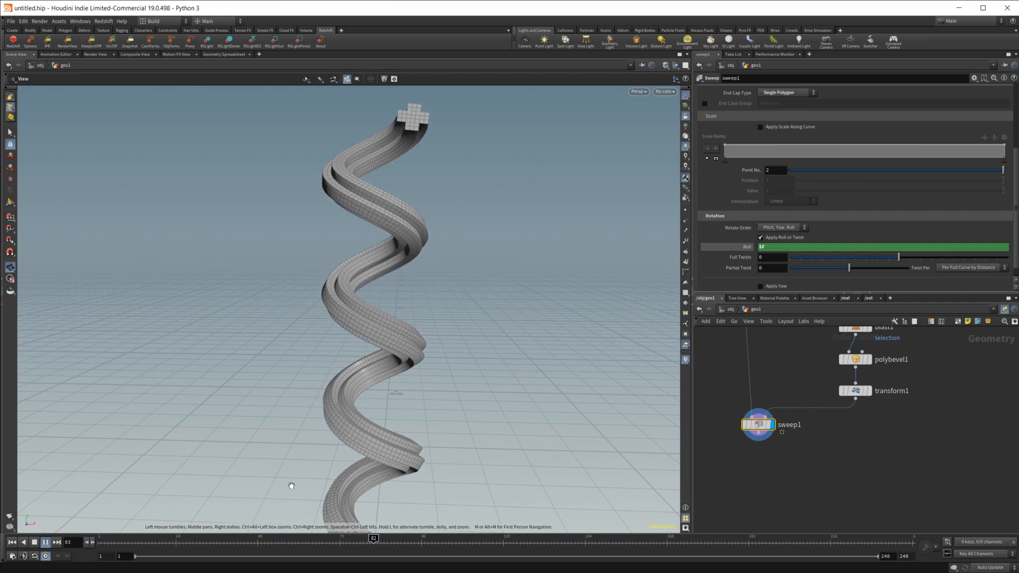
pyautogui.click(45, 542)
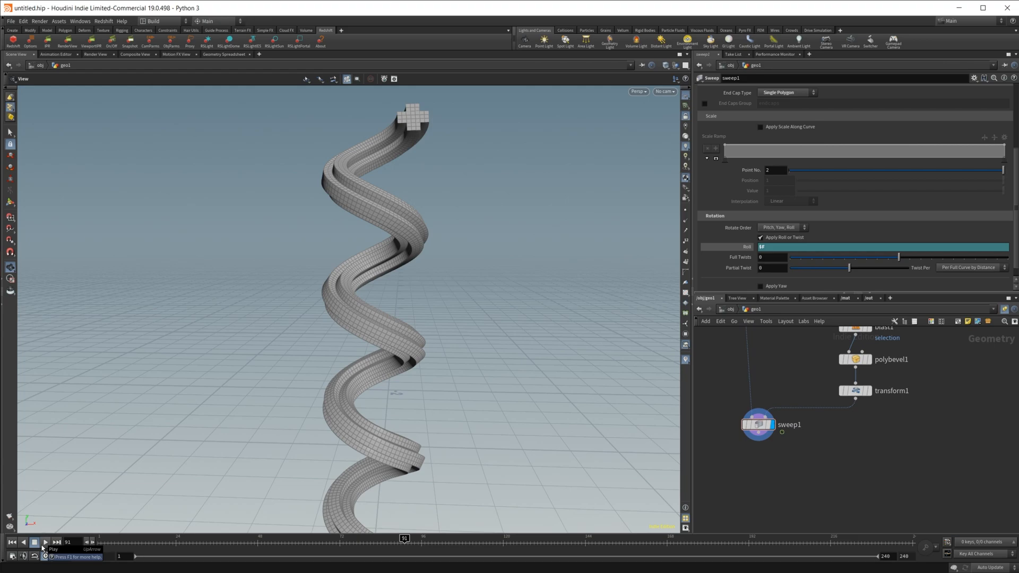
pyautogui.moveTo(426, 204)
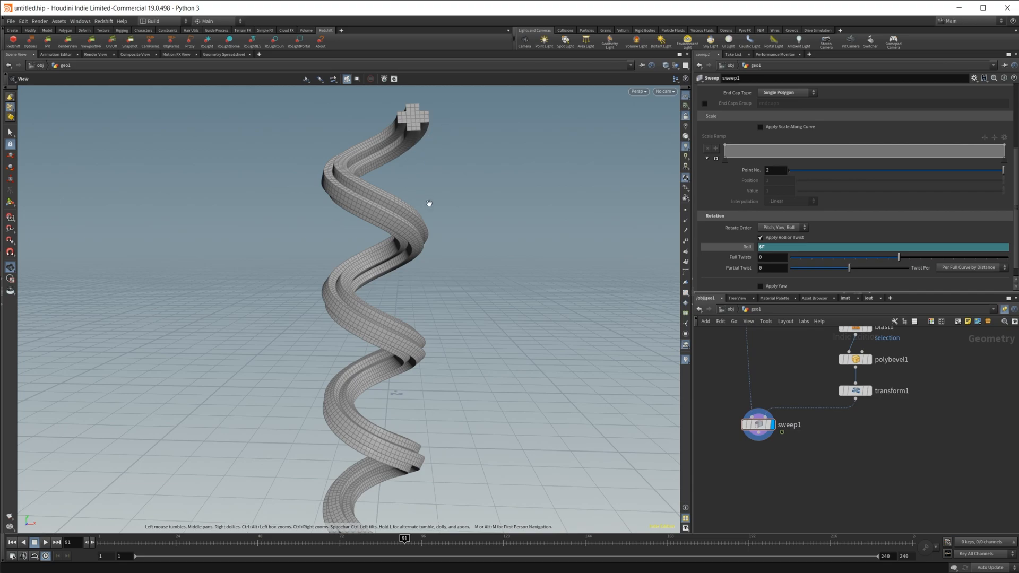
pyautogui.moveTo(411, 170)
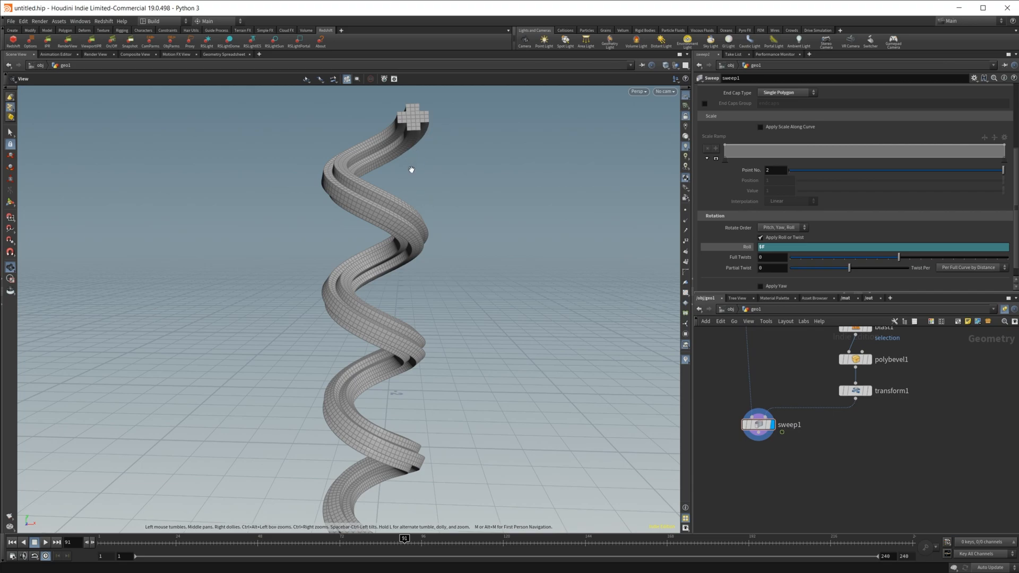
pyautogui.moveTo(383, 332)
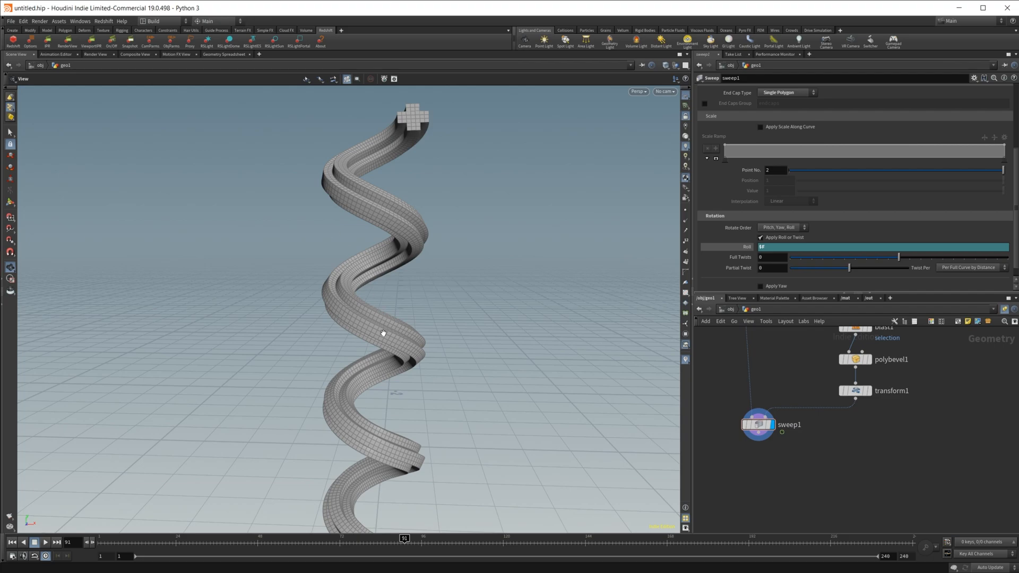
pyautogui.moveTo(474, 494)
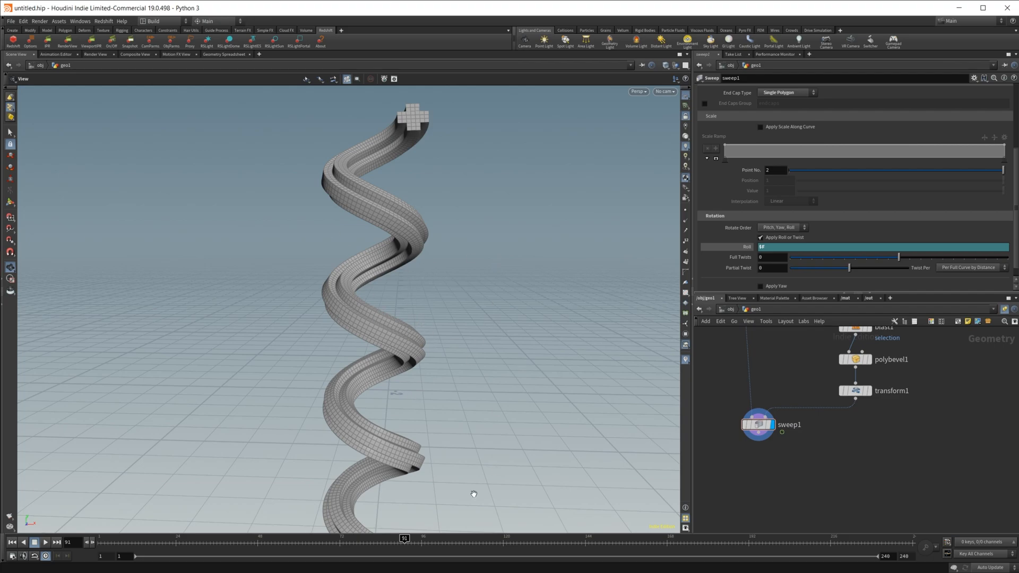
pyautogui.moveTo(393, 545)
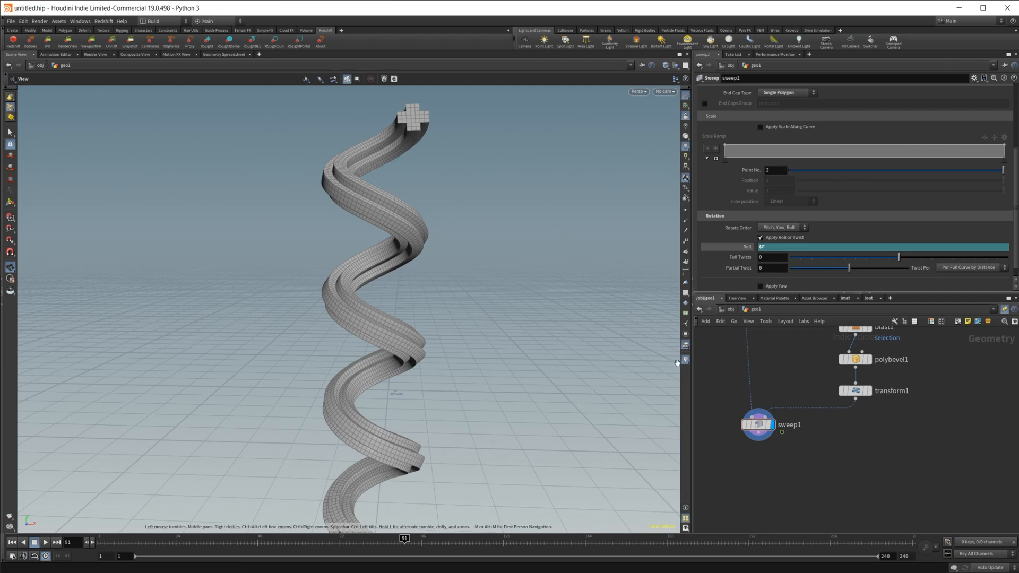
pyautogui.moveTo(811, 450)
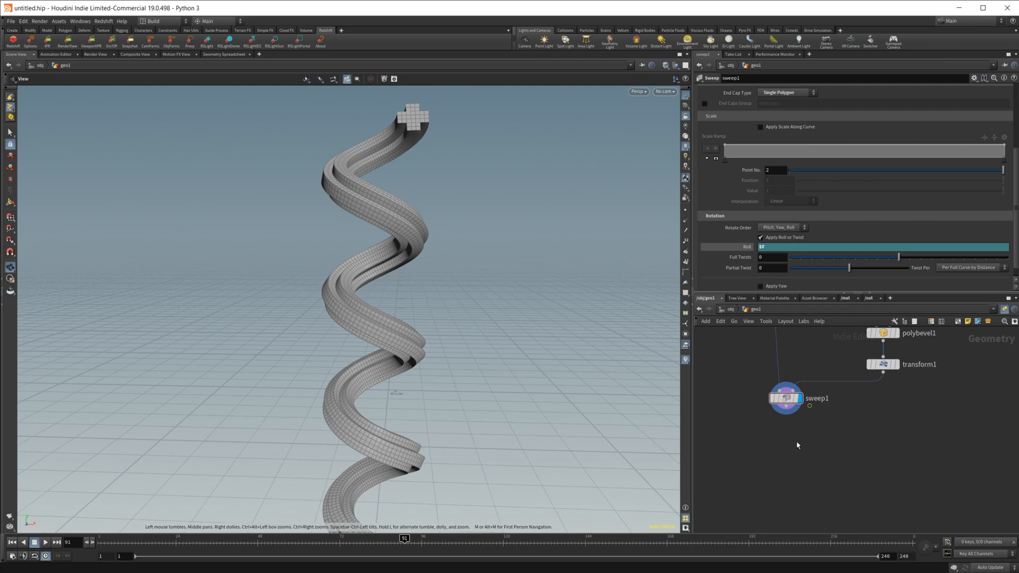
# Step: Append a Normal node and a Material node after the sweep
pyautogui.press('Tab')
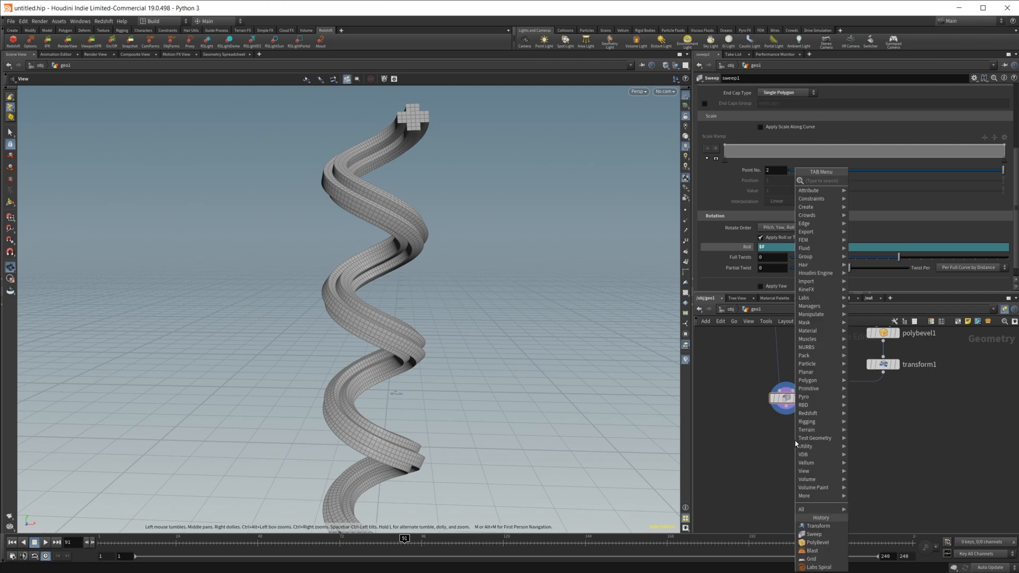
pyautogui.write('nr')
pyautogui.write('mater')
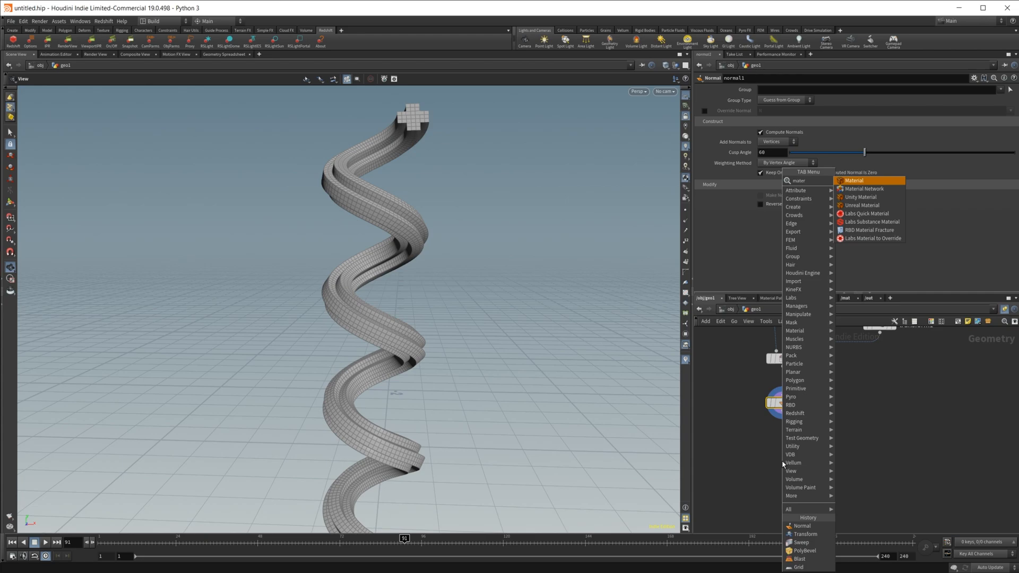
pyautogui.click(854, 180)
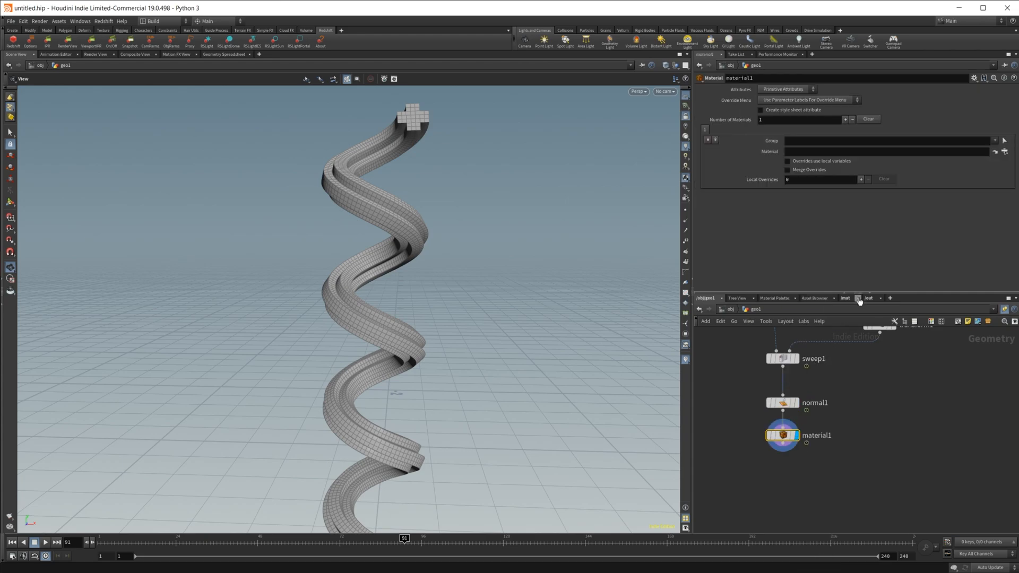
# Step: Create an RS Material Builder with the Glass preset and begin editing its reflection colour
pyautogui.press('tab')
pyautogui.write('rs bu')
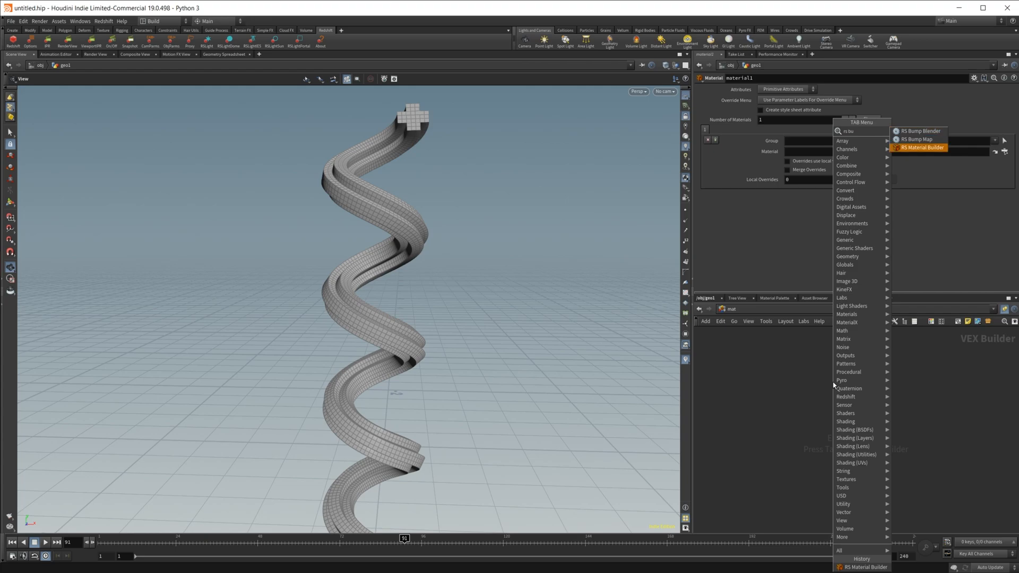
pyautogui.click(922, 148)
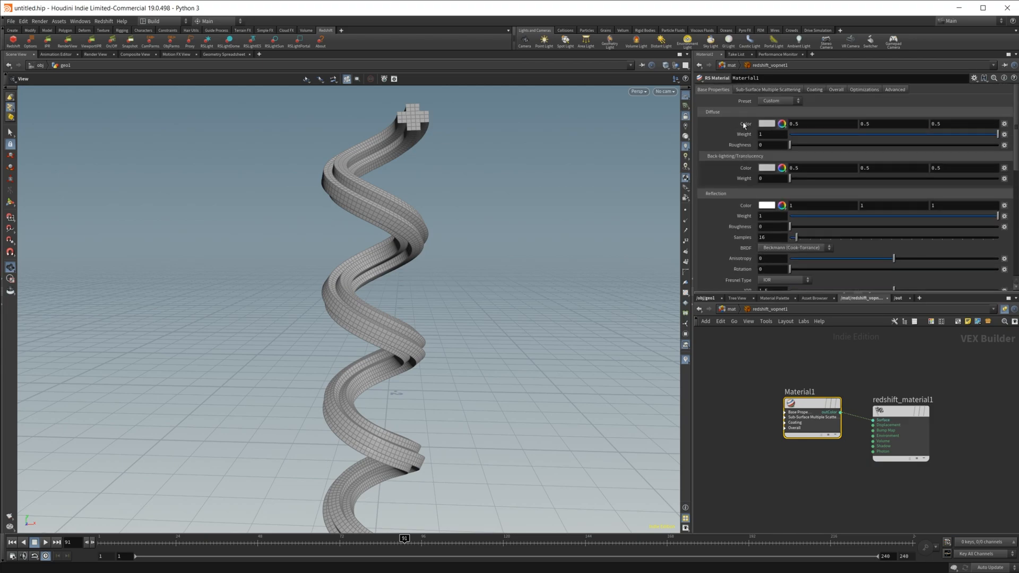
pyautogui.moveTo(744, 125)
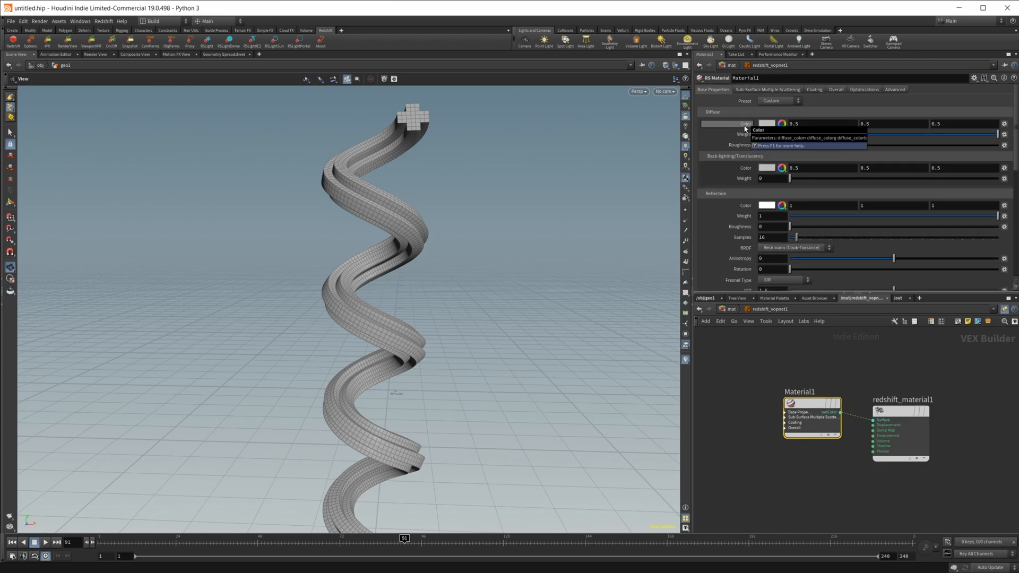
pyautogui.moveTo(772, 104)
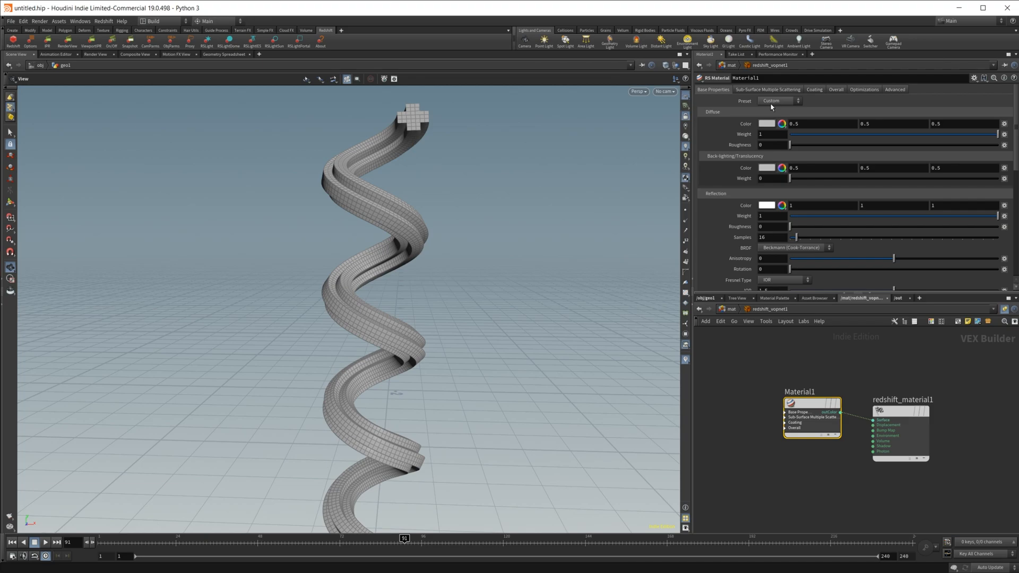
pyautogui.click(779, 101)
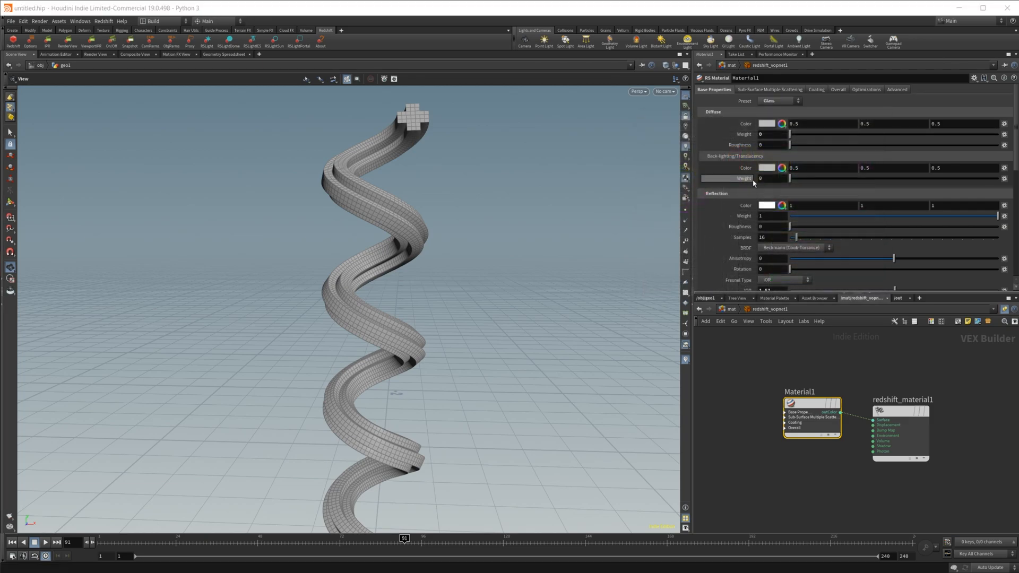
pyautogui.click(765, 205)
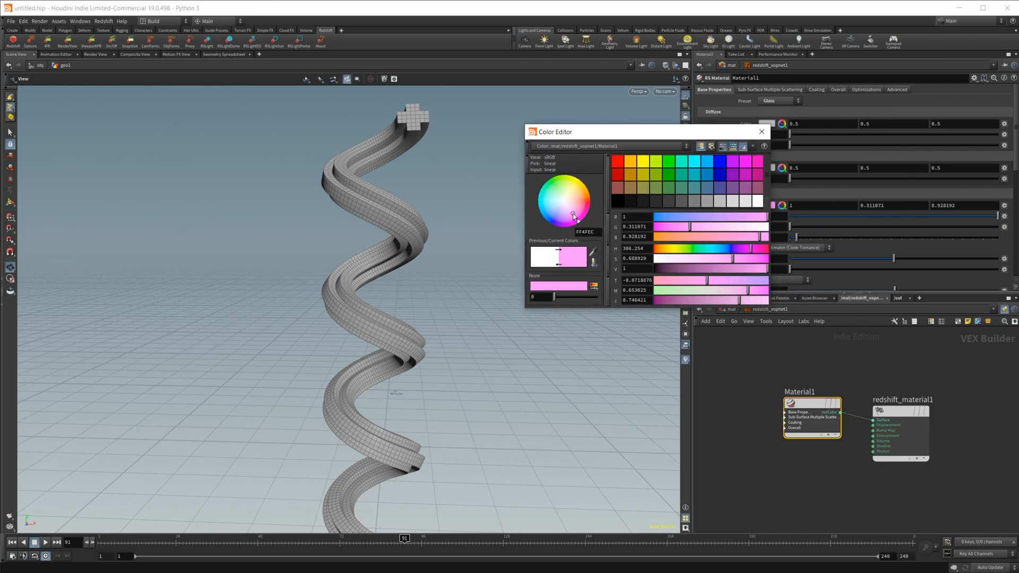
# Step: Tint the reflection vivid pink and set refraction weight 1 with dispersion 2.4
pyautogui.click(575, 214)
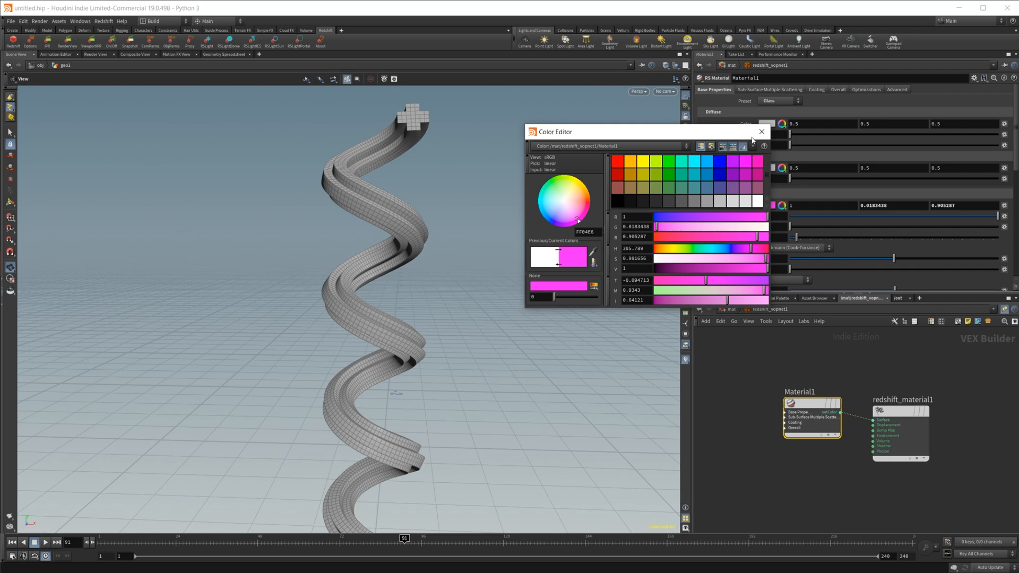
pyautogui.click(760, 132)
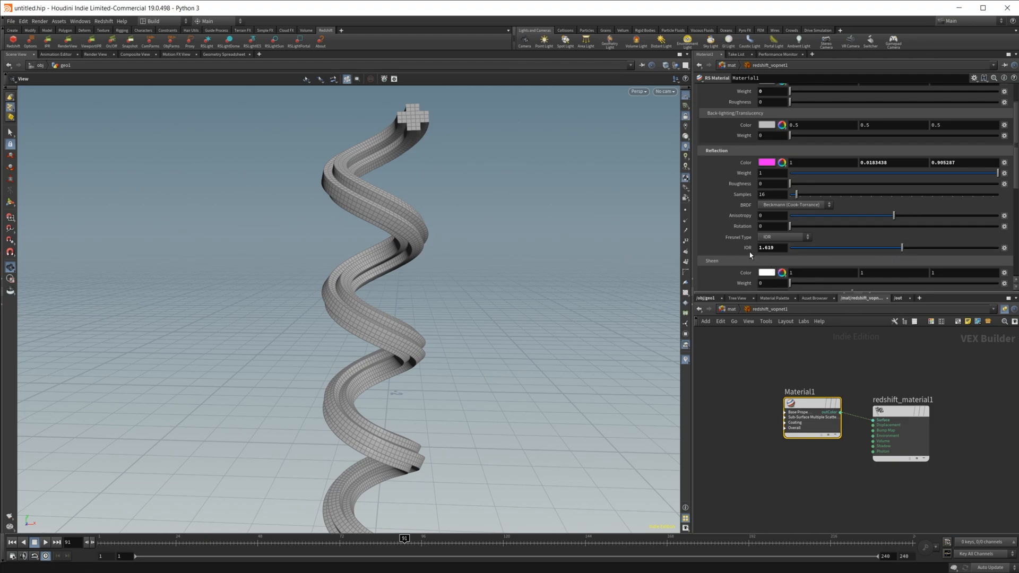
pyautogui.scroll(-3)
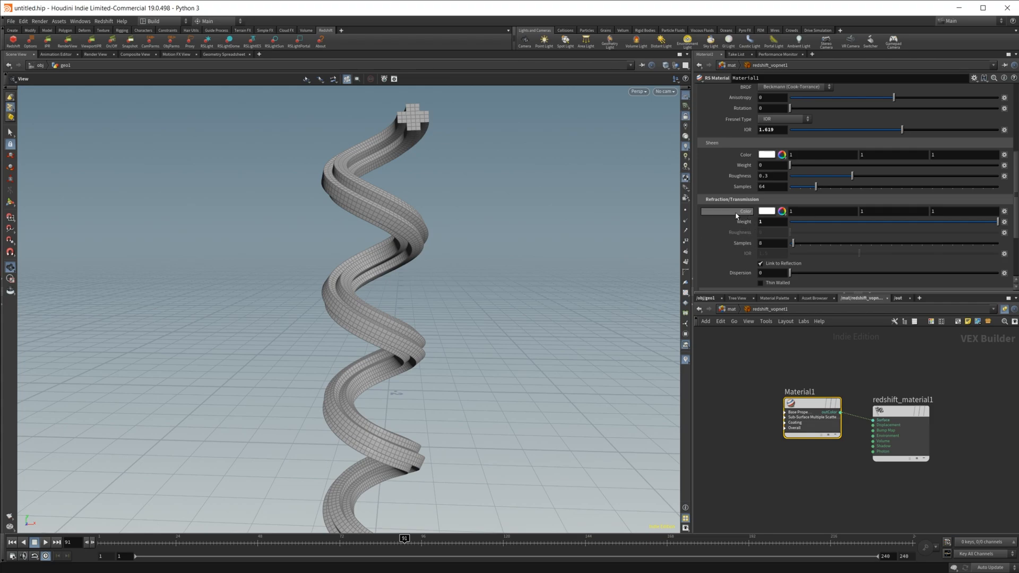
pyautogui.moveTo(774, 273); pyautogui.dragTo(798, 229)
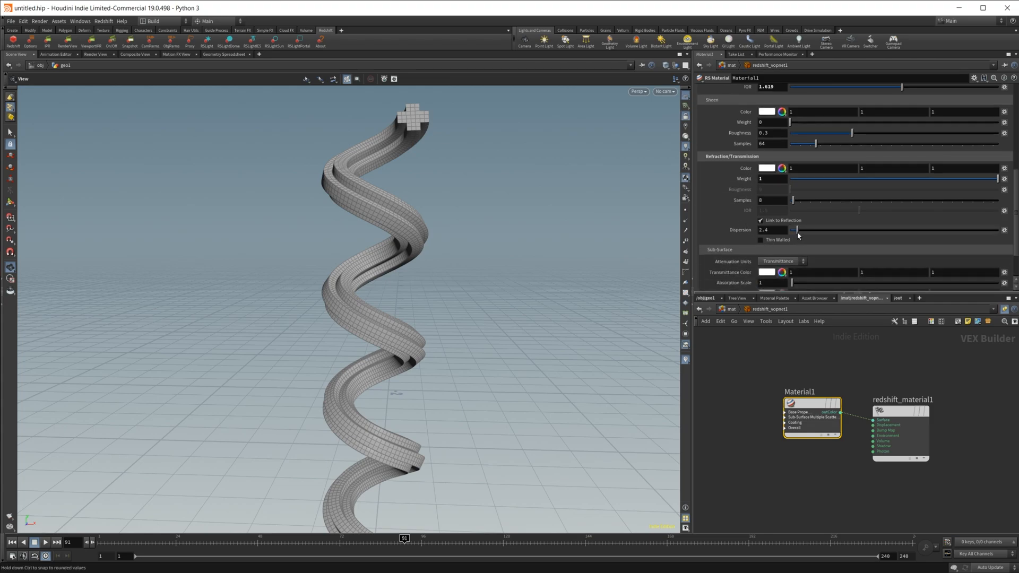
pyautogui.moveTo(793, 229); pyautogui.dragTo(809, 229)
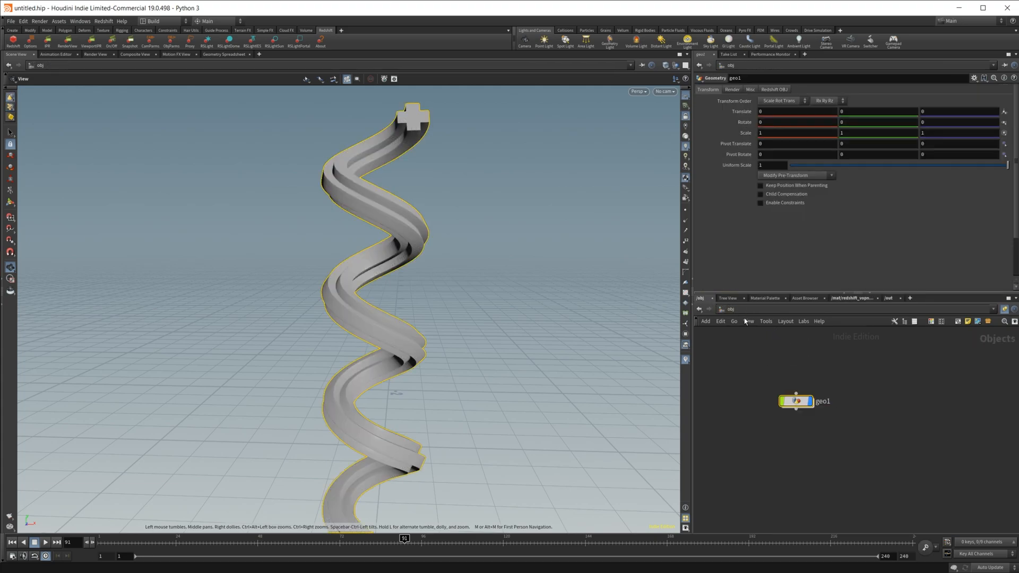
# Step: Place the RS Light Dome, set its Exposure to -1.15 and expand the Environment settings
pyautogui.moveTo(796, 401); pyautogui.dragTo(745, 419)
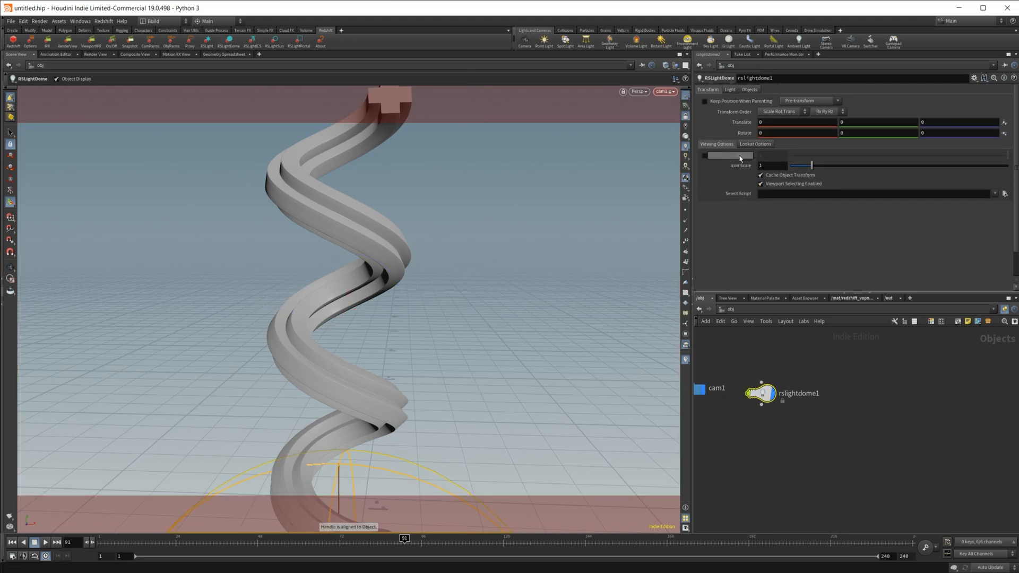
pyautogui.click(729, 89)
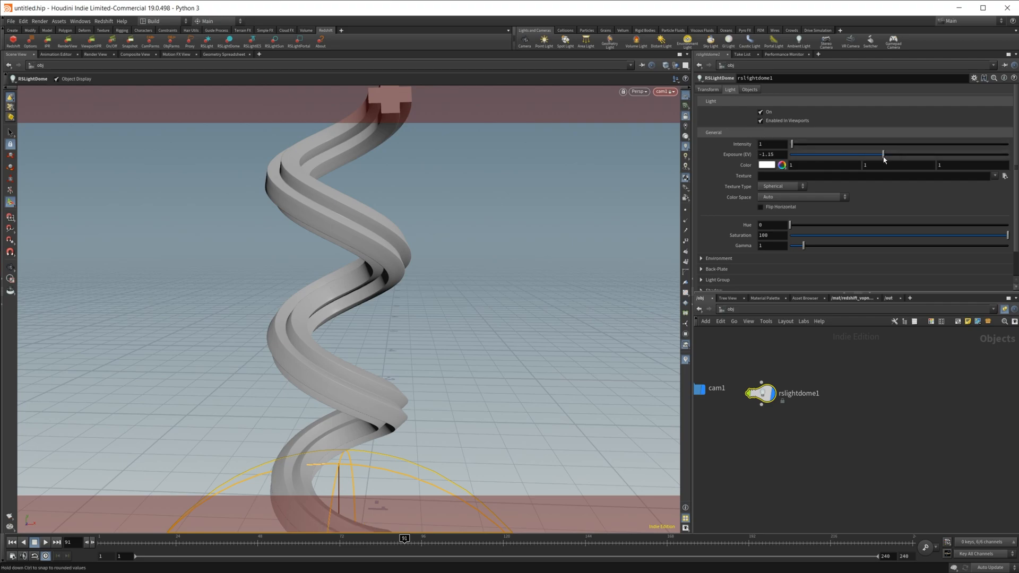
pyautogui.click(719, 258)
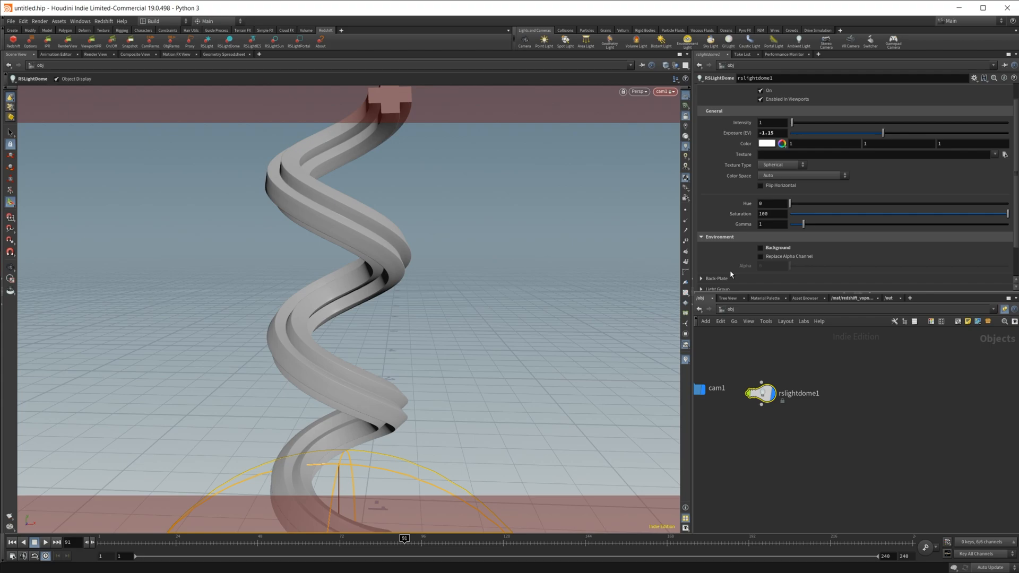
pyautogui.moveTo(399, 219)
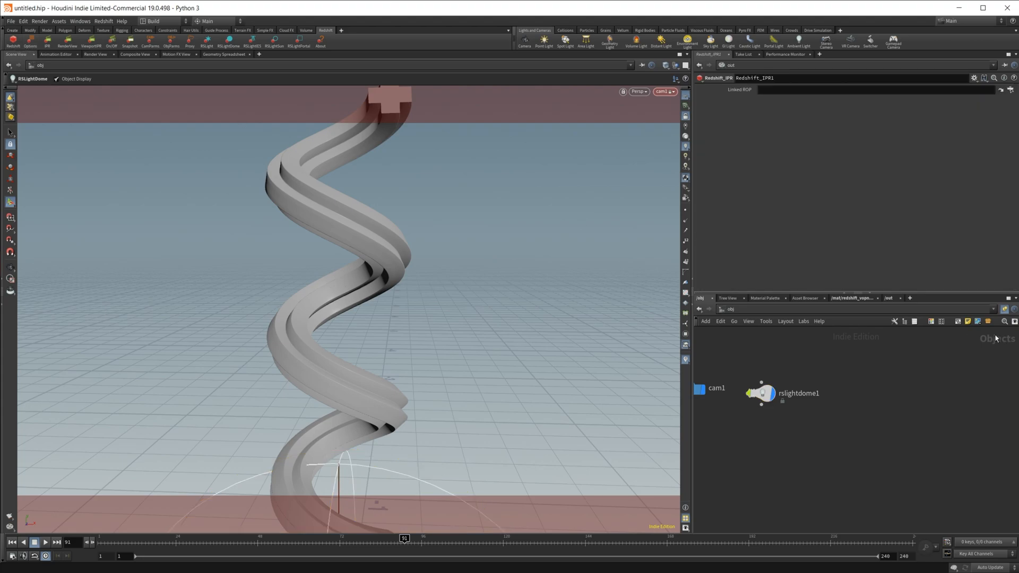
# Step: Dive into the geo1 network to reach material1's Material chooser
pyautogui.click(890, 297)
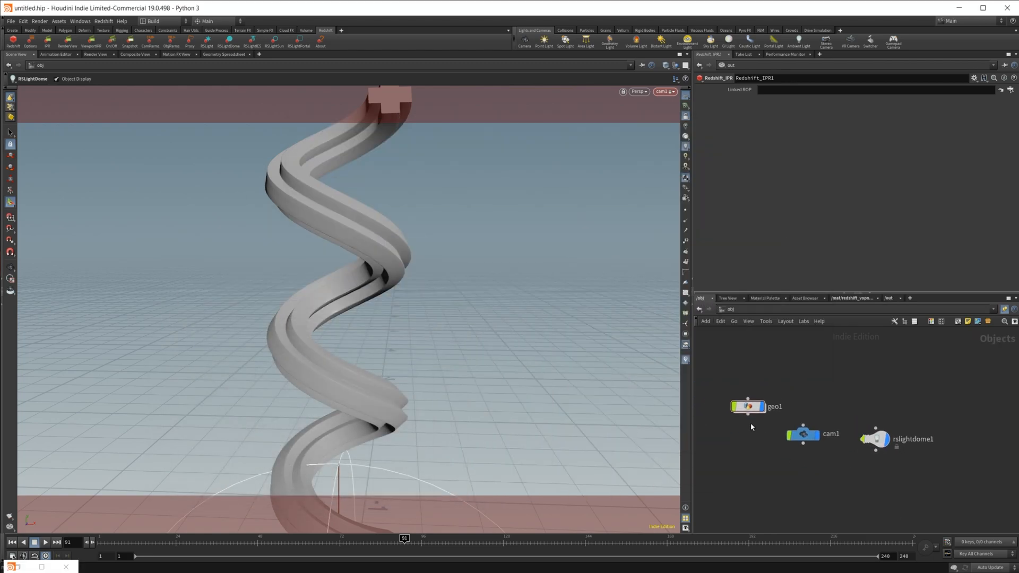
pyautogui.doubleClick(746, 406)
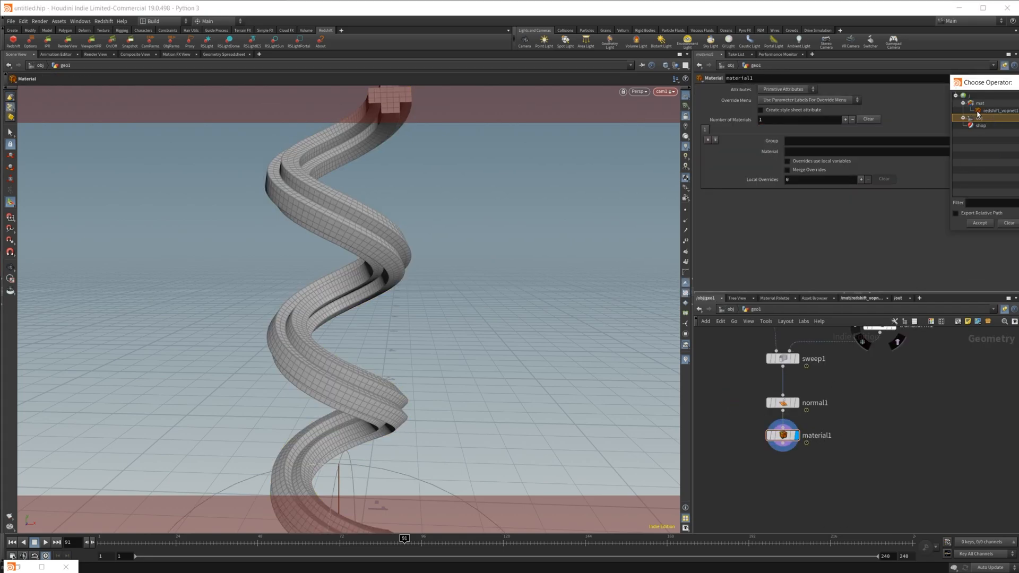
# Step: Assign /mat/redshift_vopnet1 to material1, review the magenta glass render, then close the render view
pyautogui.click(995, 111)
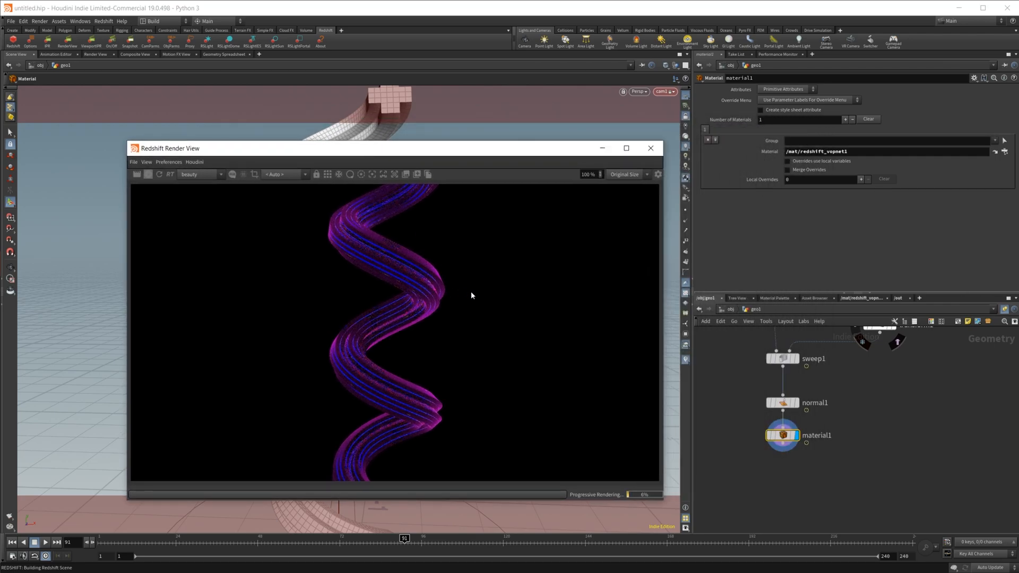
pyautogui.moveTo(412, 227)
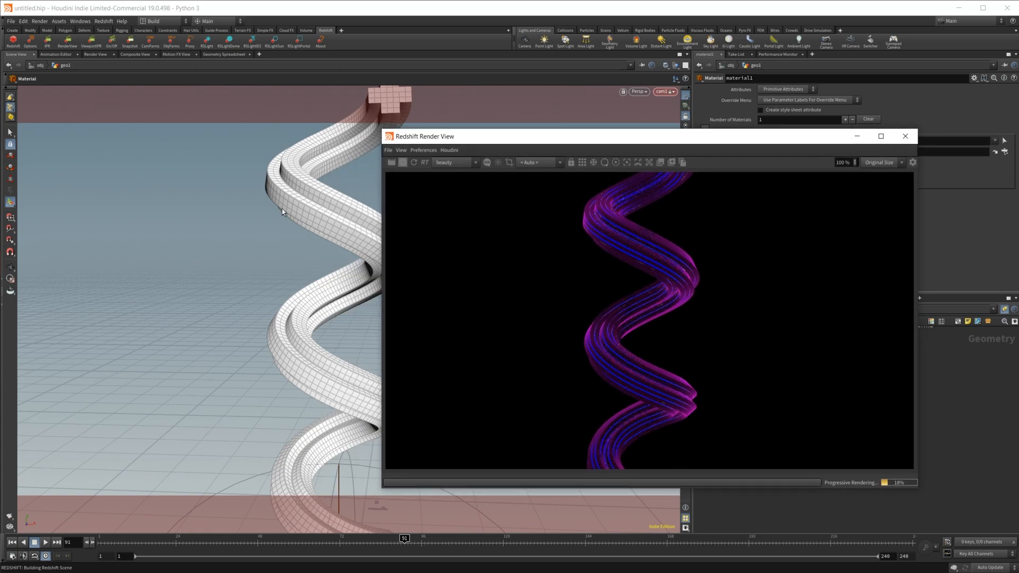
pyautogui.moveTo(385, 370)
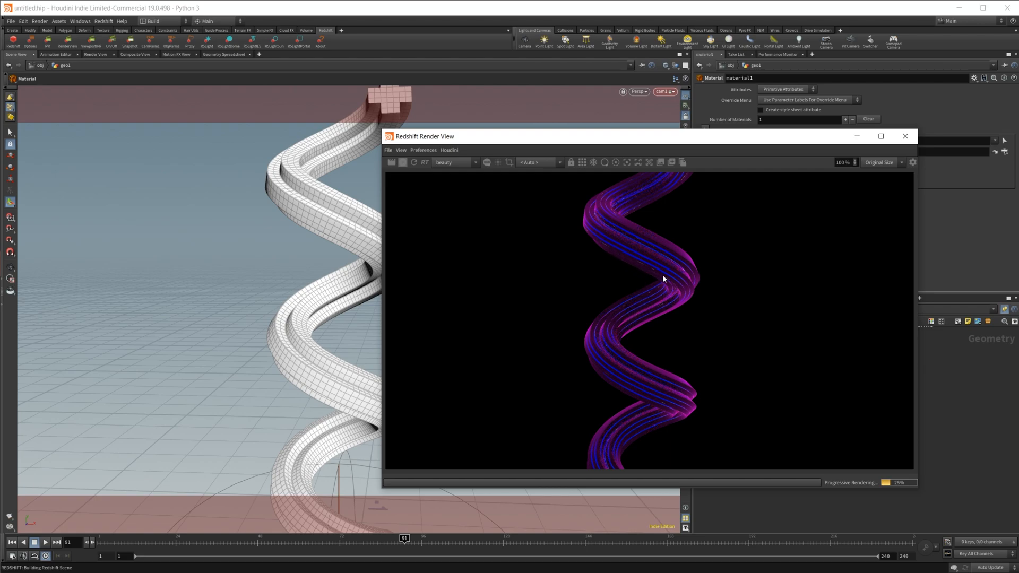
pyautogui.moveTo(629, 448)
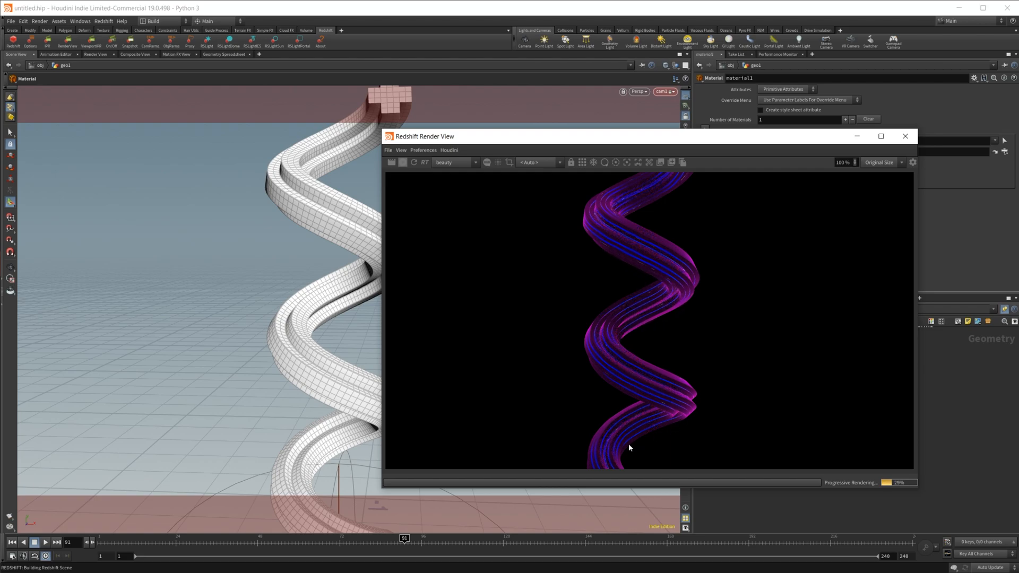
pyautogui.moveTo(303, 361)
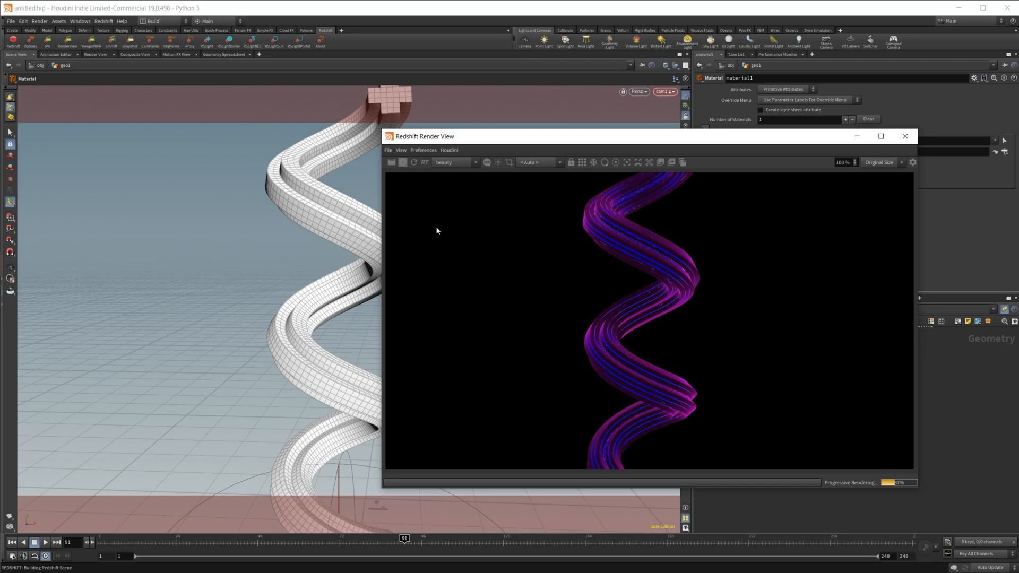
pyautogui.moveTo(548, 268)
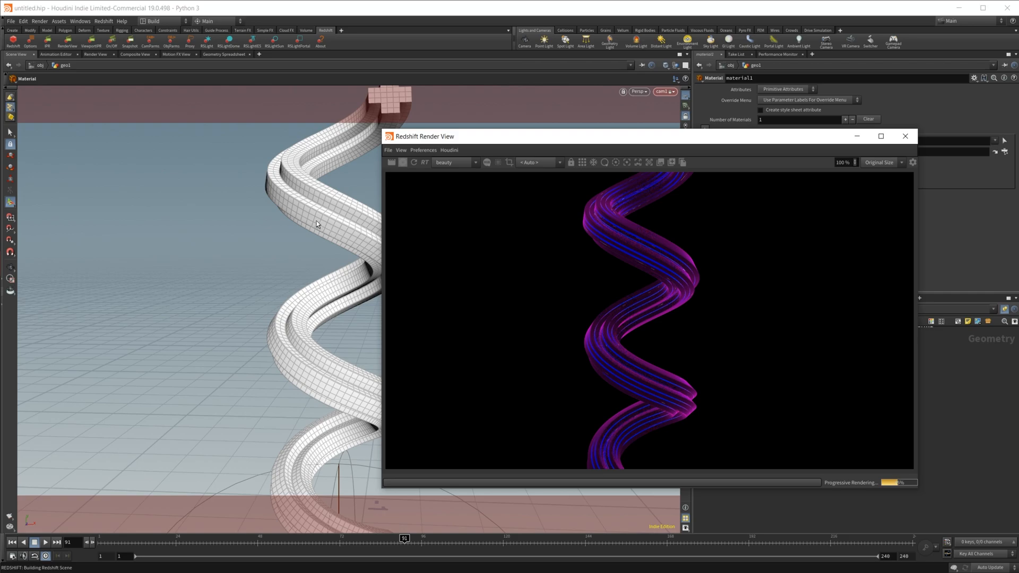
pyautogui.moveTo(375, 256)
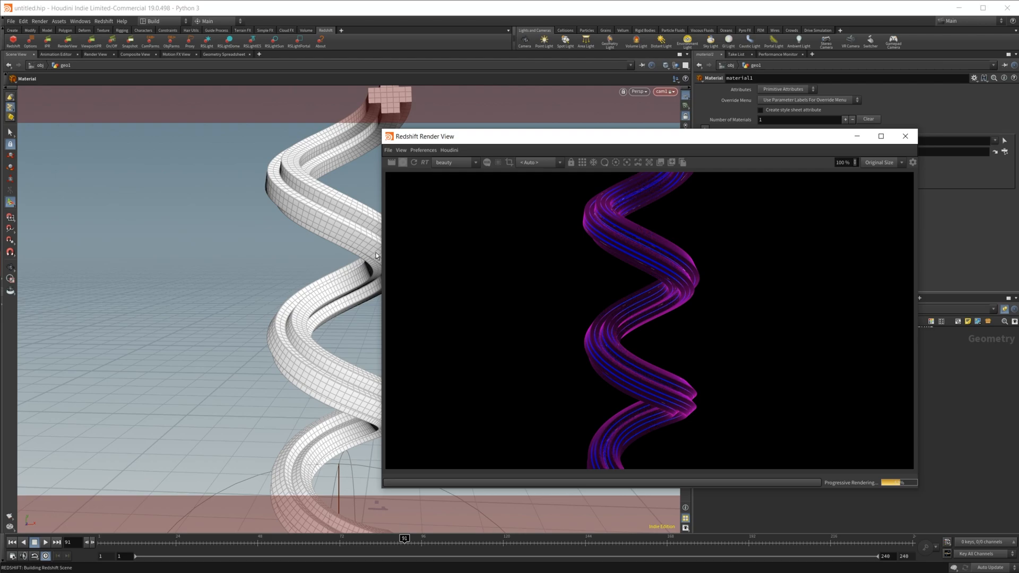
pyautogui.moveTo(605, 354)
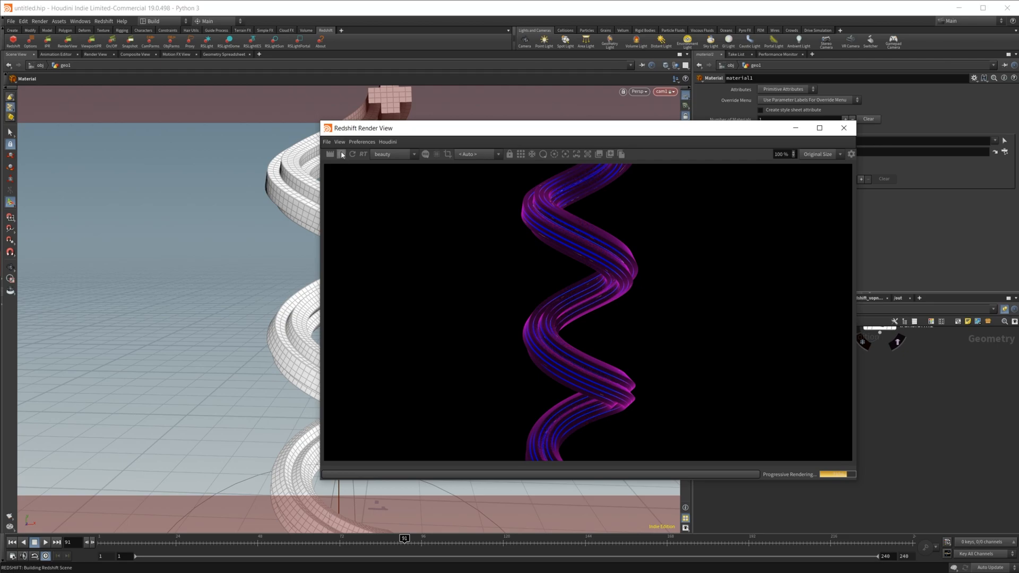
pyautogui.click(844, 128)
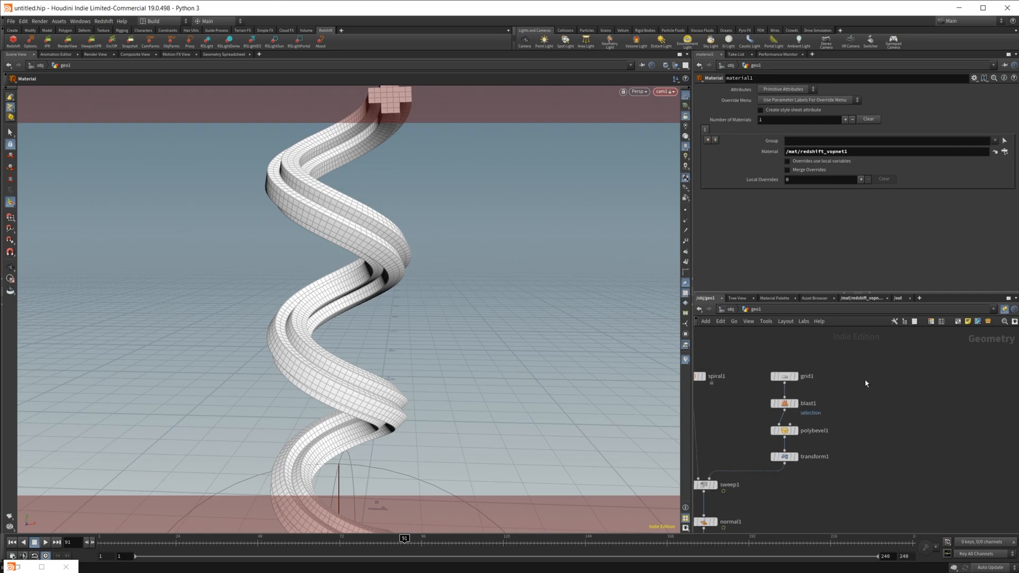
# Step: Add a Font SOP with text 'H' and wire it into sweep1's cross-section input
pyautogui.press('tab')
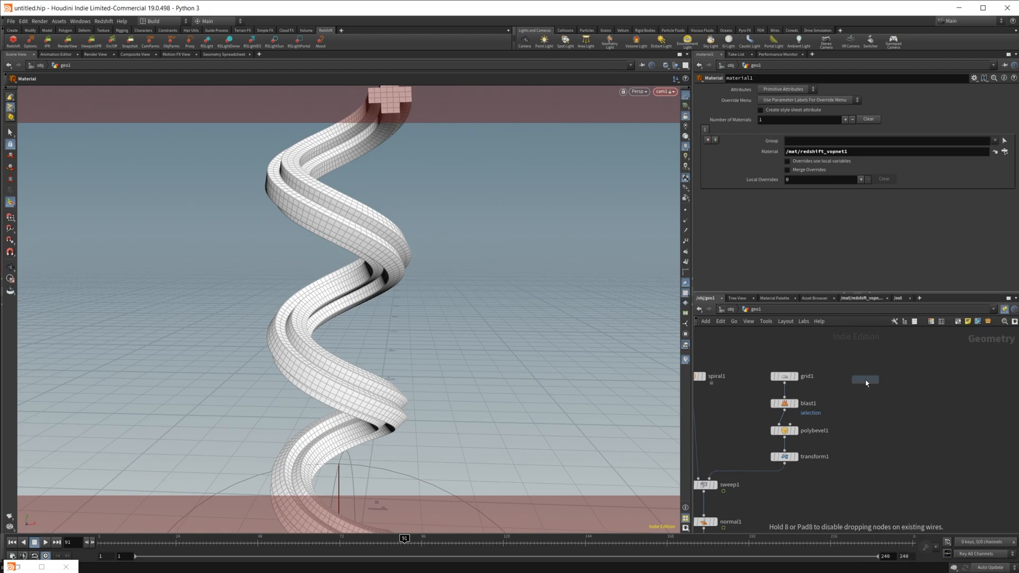
pyautogui.click(865, 380)
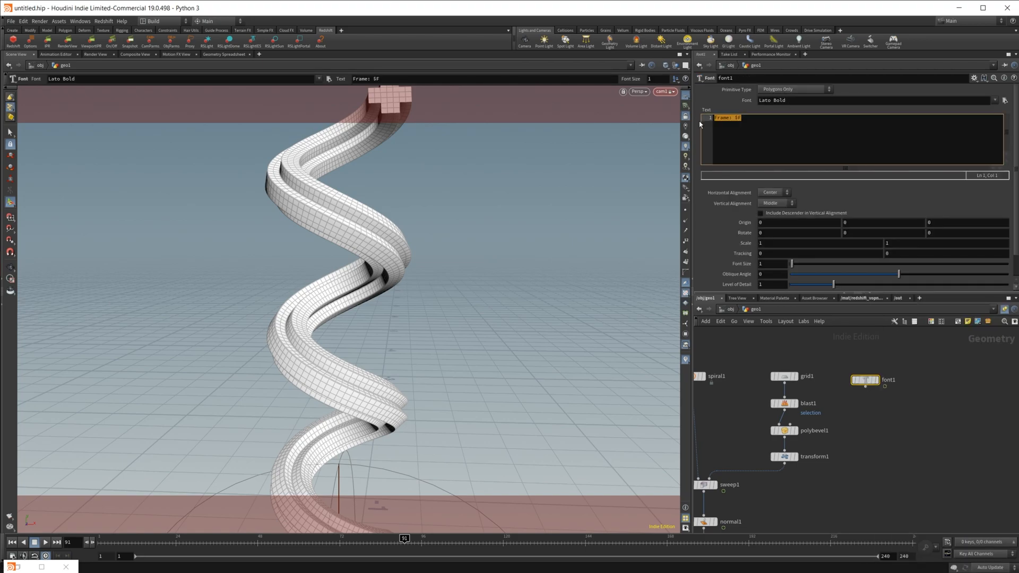
pyautogui.write('H')
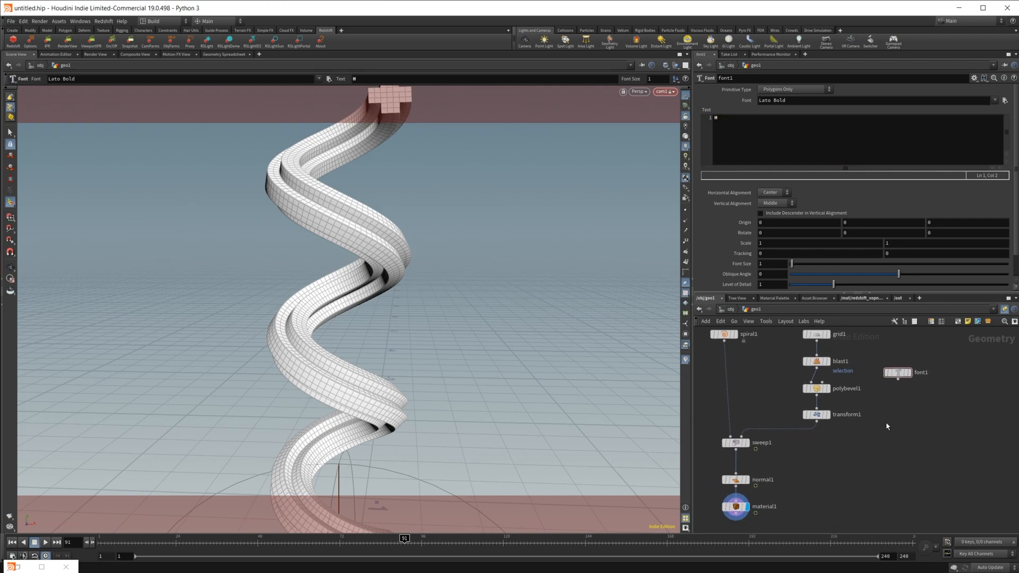
pyautogui.moveTo(898, 381); pyautogui.dragTo(757, 438)
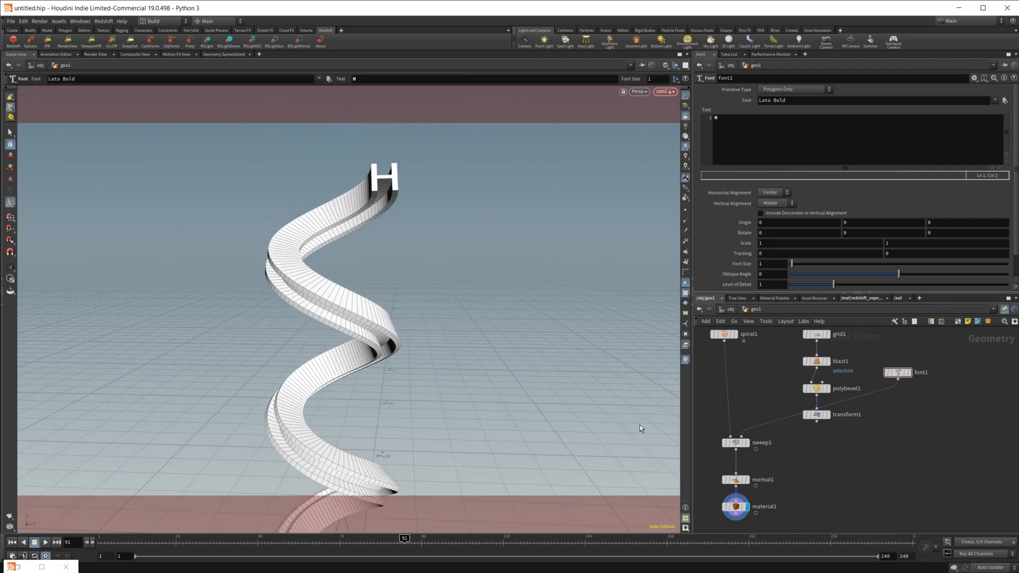
# Step: Scrub the timeline to preview how the letter H twists over the animation
pyautogui.moveTo(404, 538); pyautogui.dragTo(144, 537)
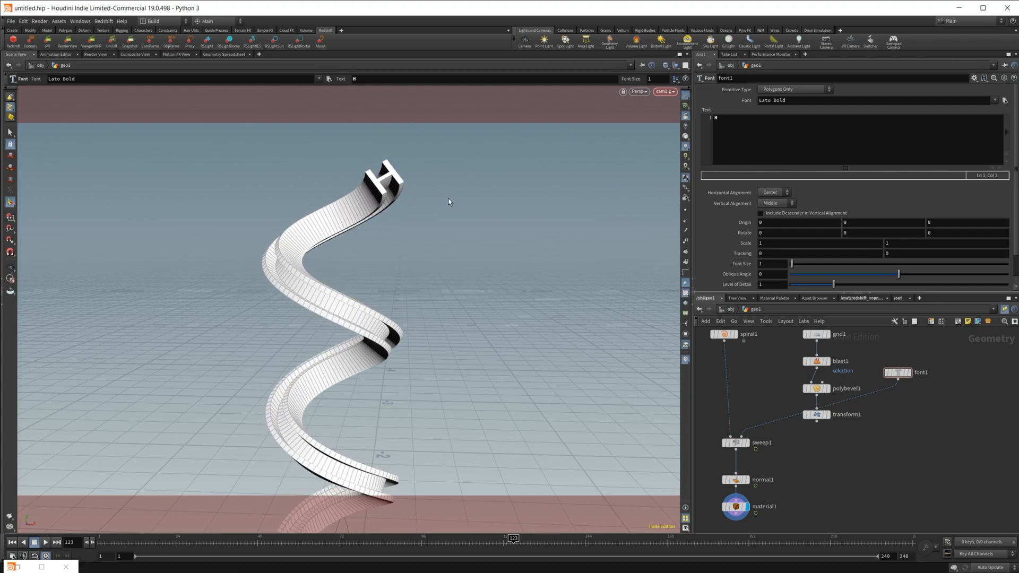
pyautogui.moveTo(513, 538); pyautogui.dragTo(162, 539)
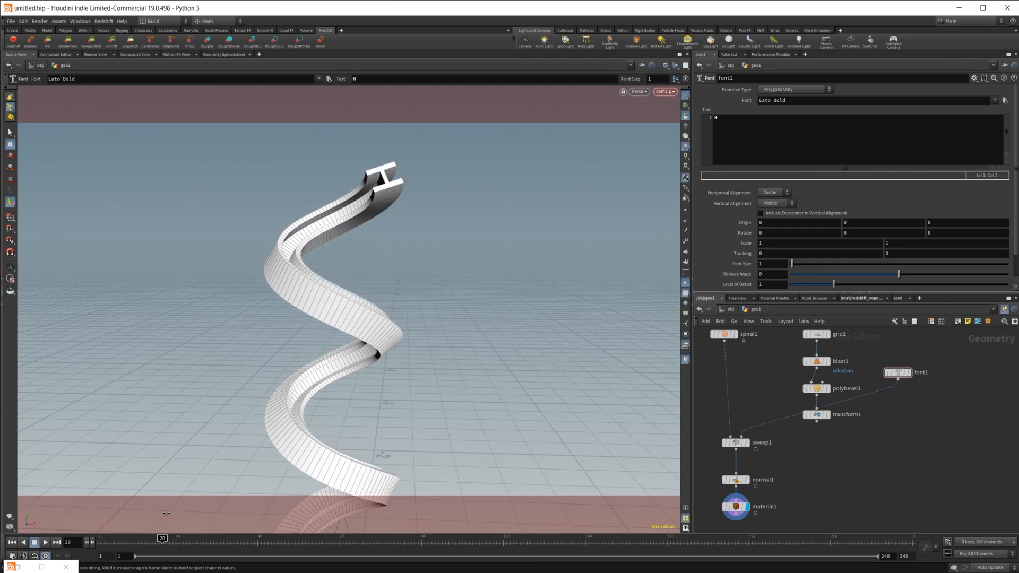